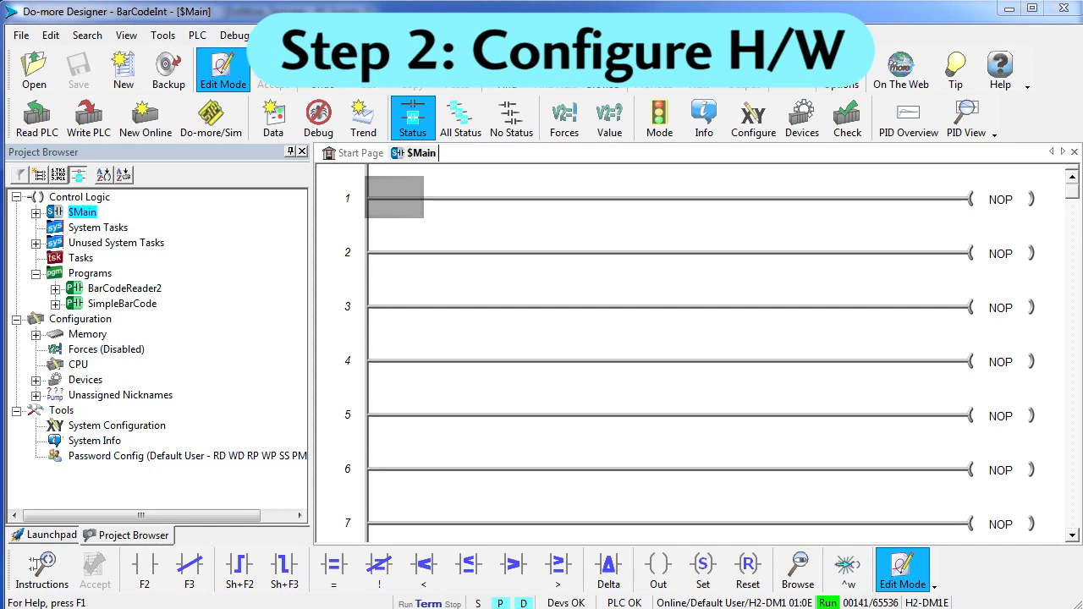
- Review the internal serial port settings in System Configuration
right_click(116, 243)
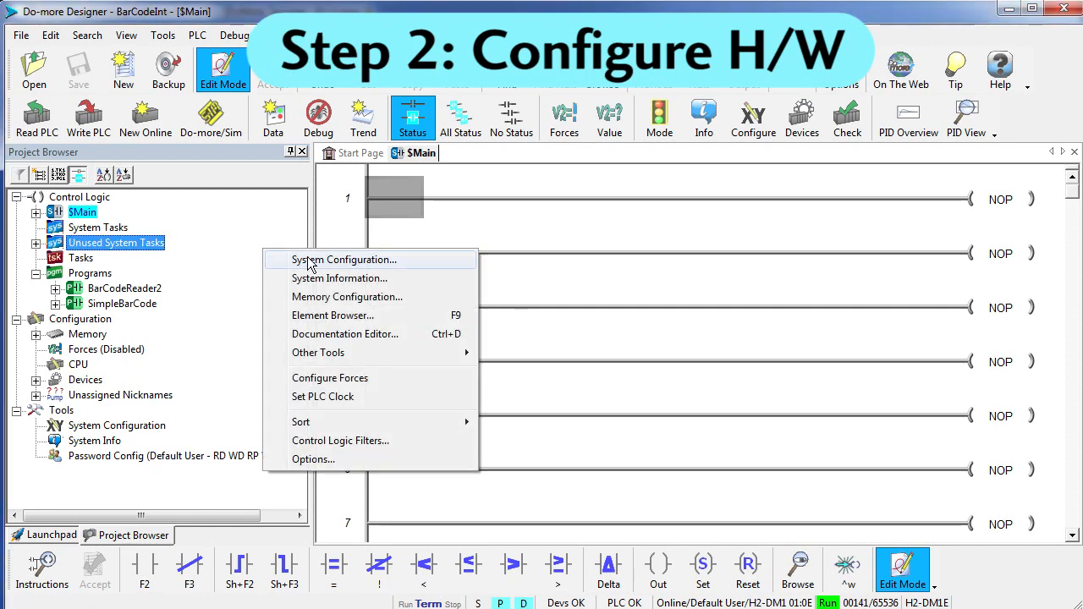
click(343, 261)
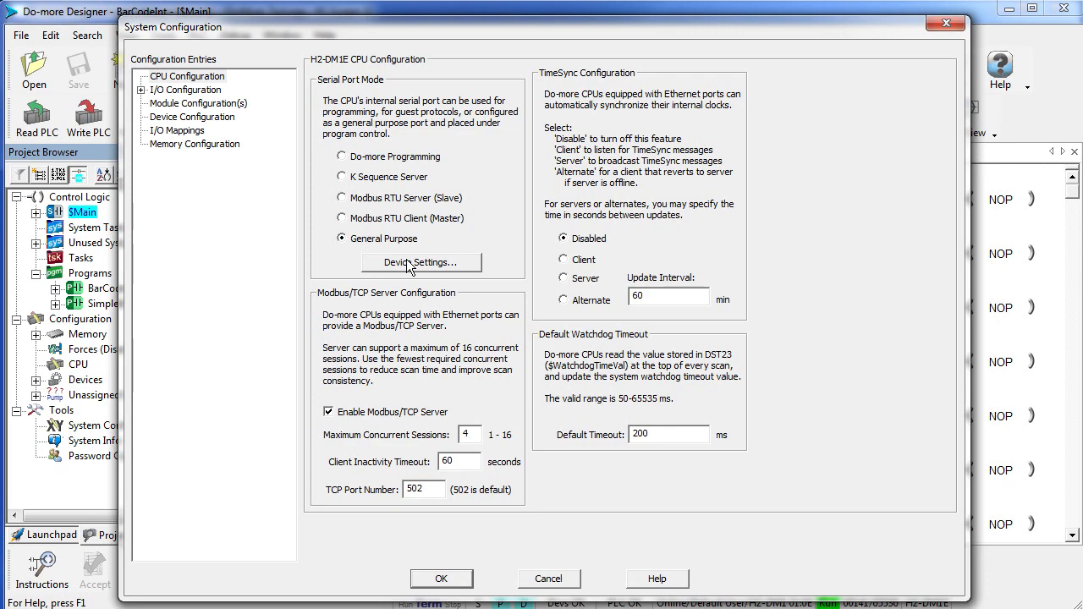
click(422, 262)
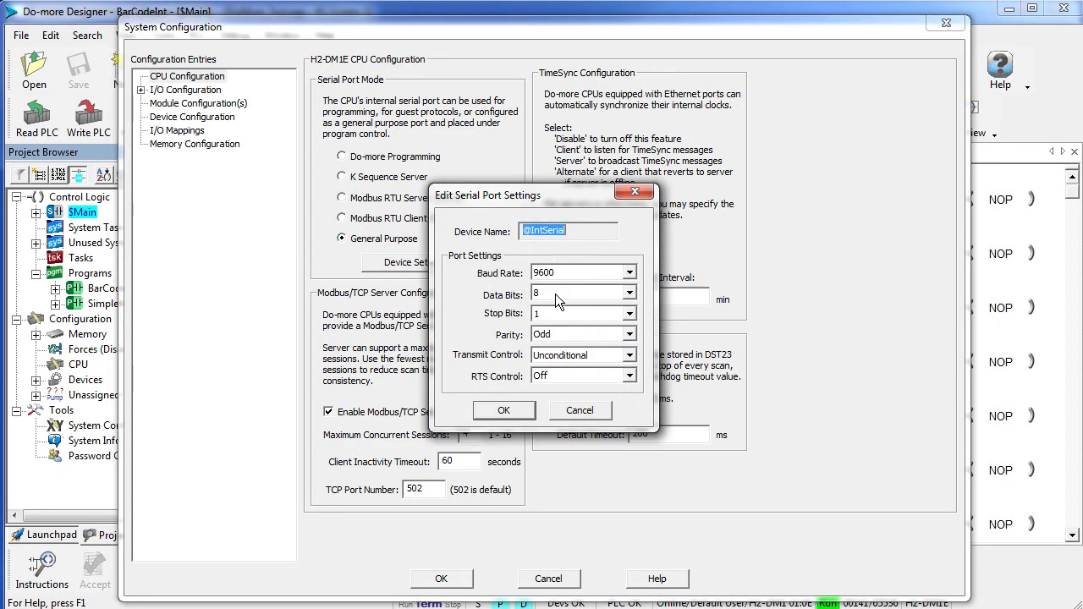
mouse_move(559, 341)
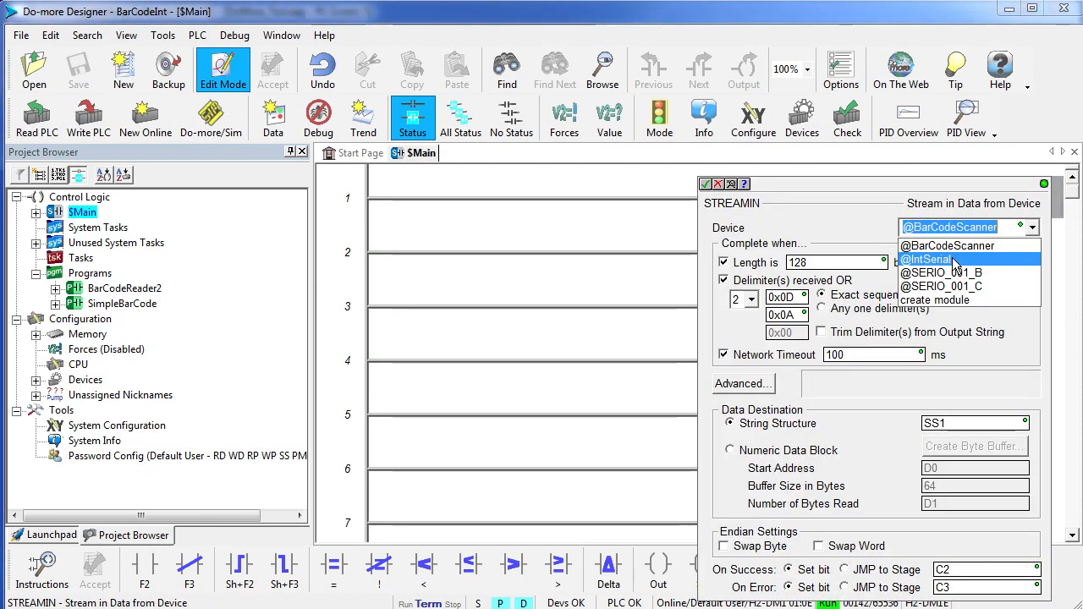
click(927, 259)
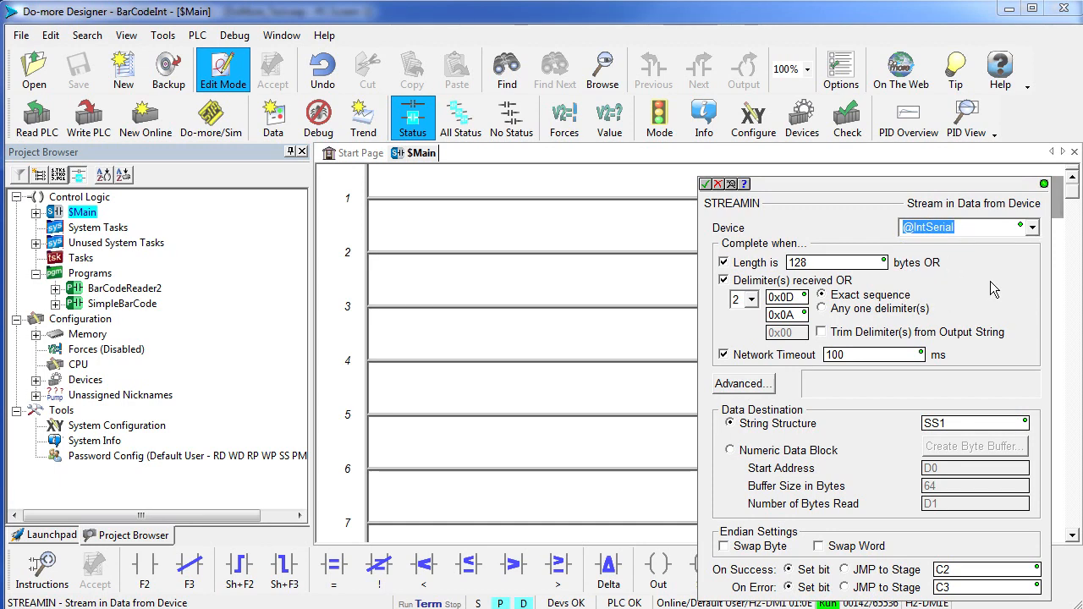
mouse_move(812, 355)
text(10)
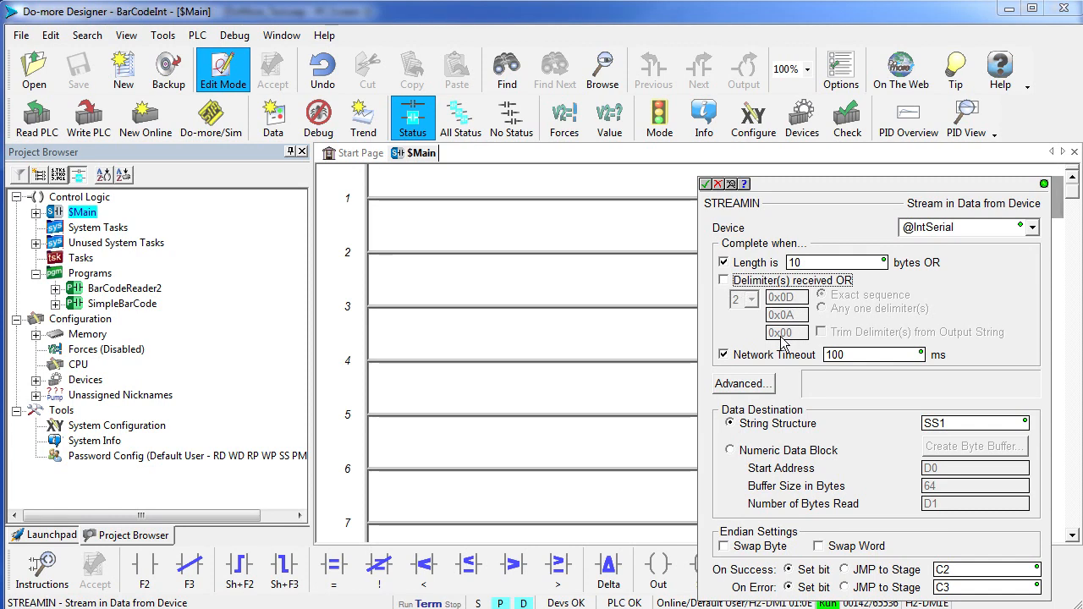
click(724, 279)
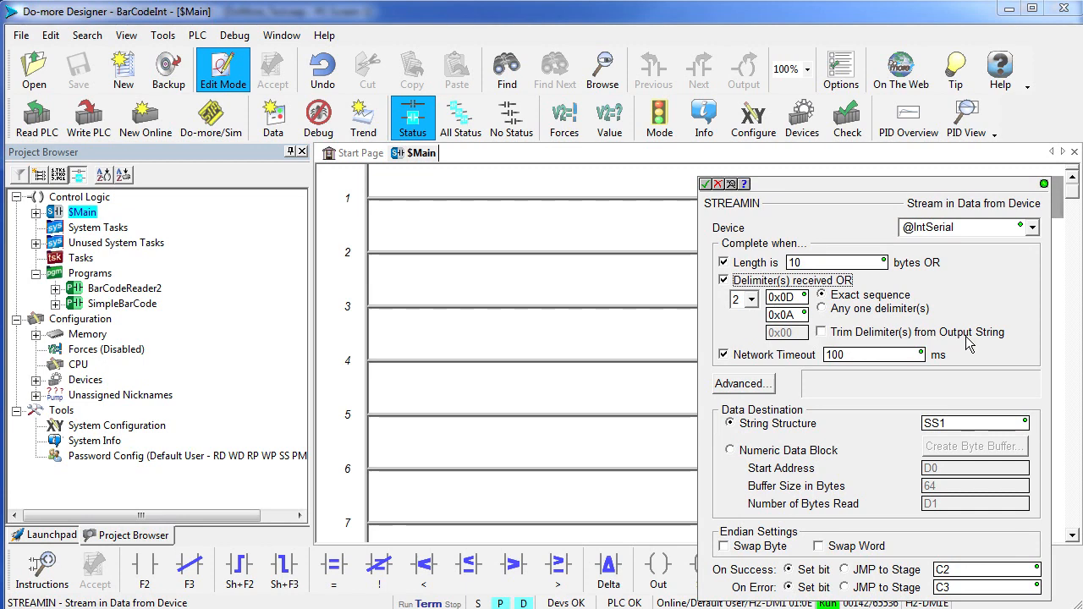
click(724, 281)
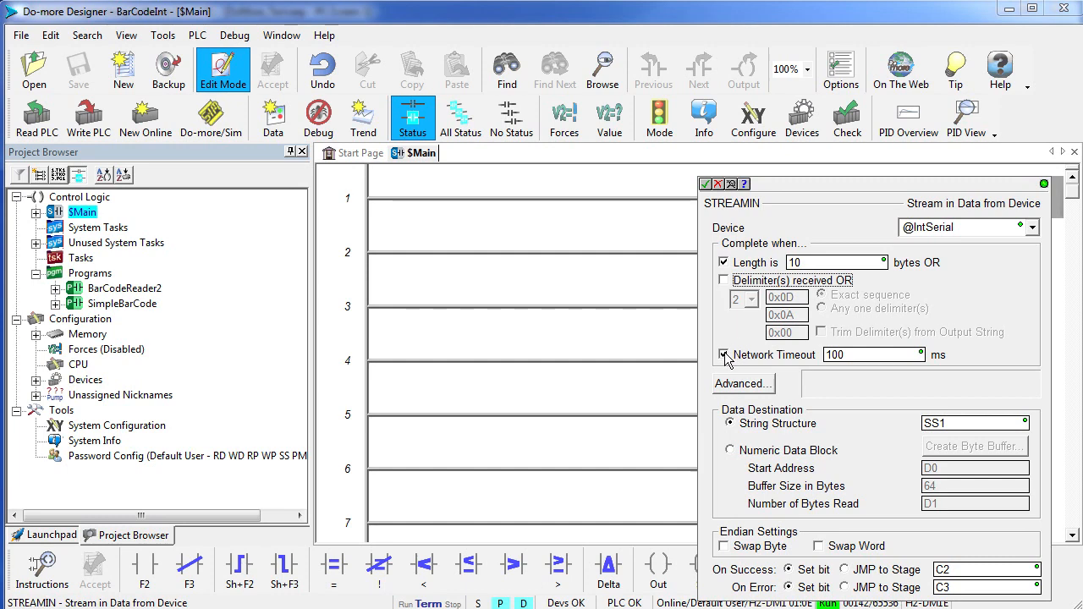
click(724, 355)
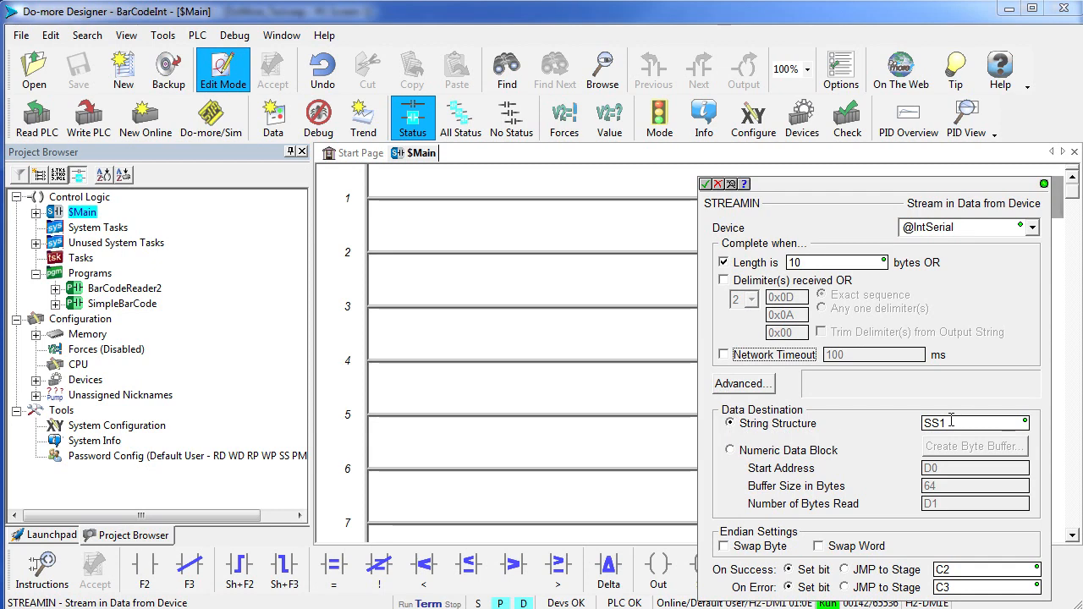
click(729, 450)
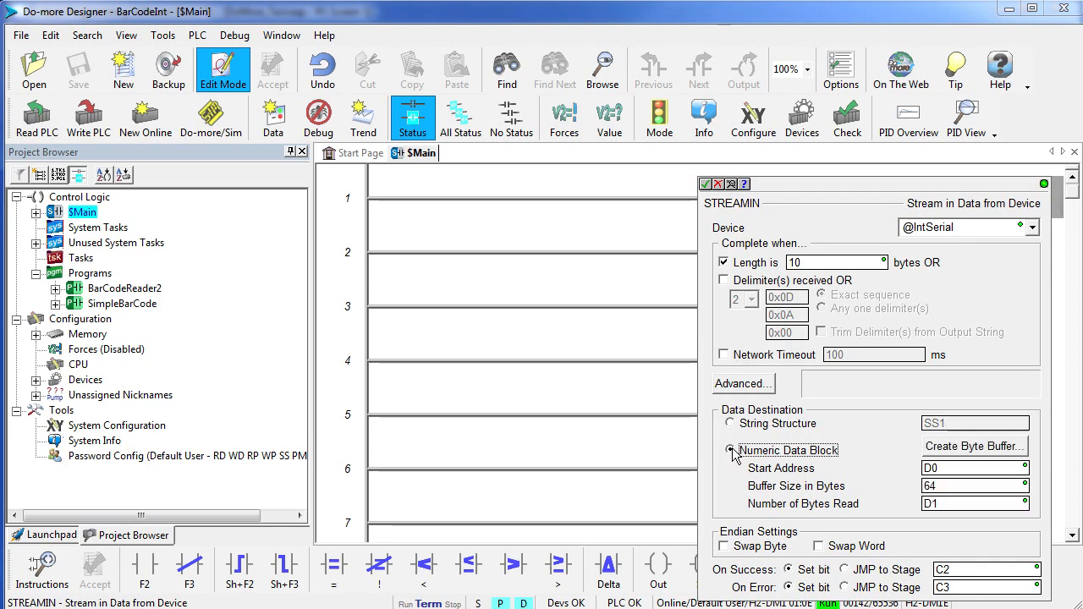
click(727, 423)
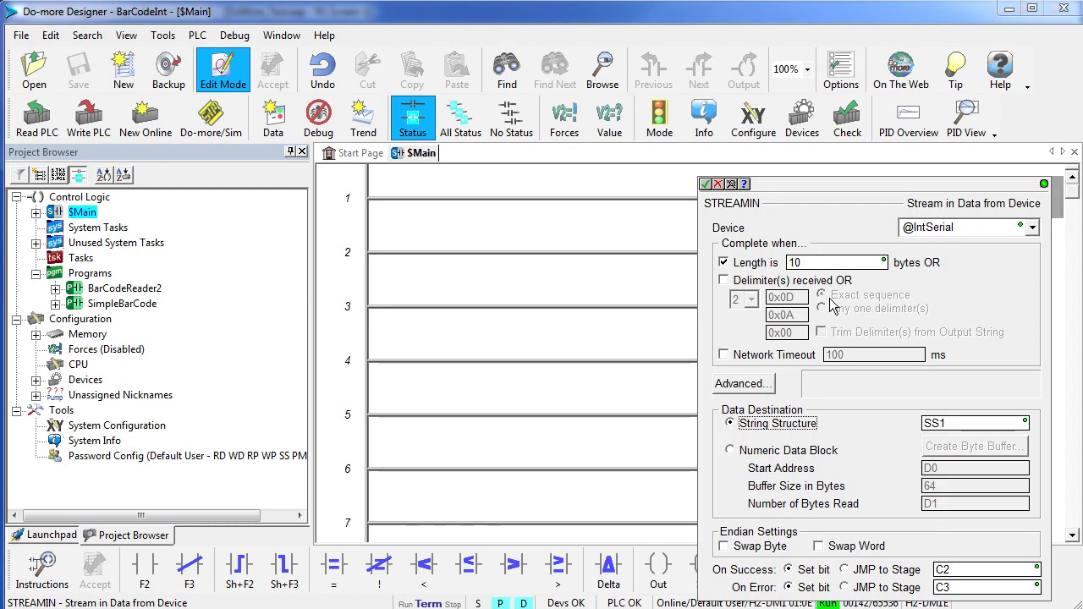
mouse_move(971, 447)
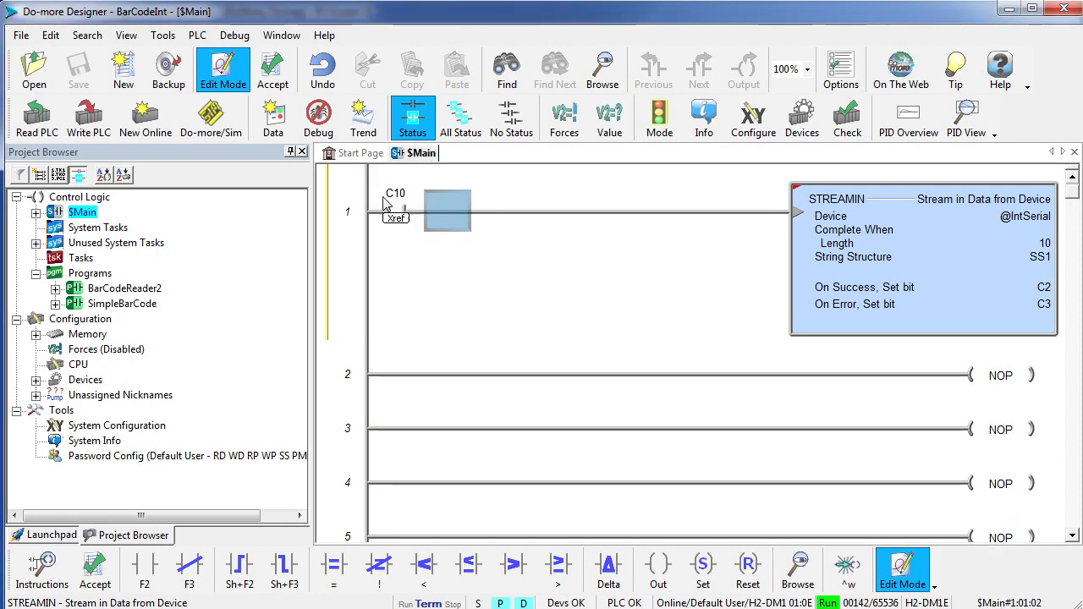
- Accept the rung and watch SS1, C10 and IntSerial.InQueue in a new Data View
click(272, 119)
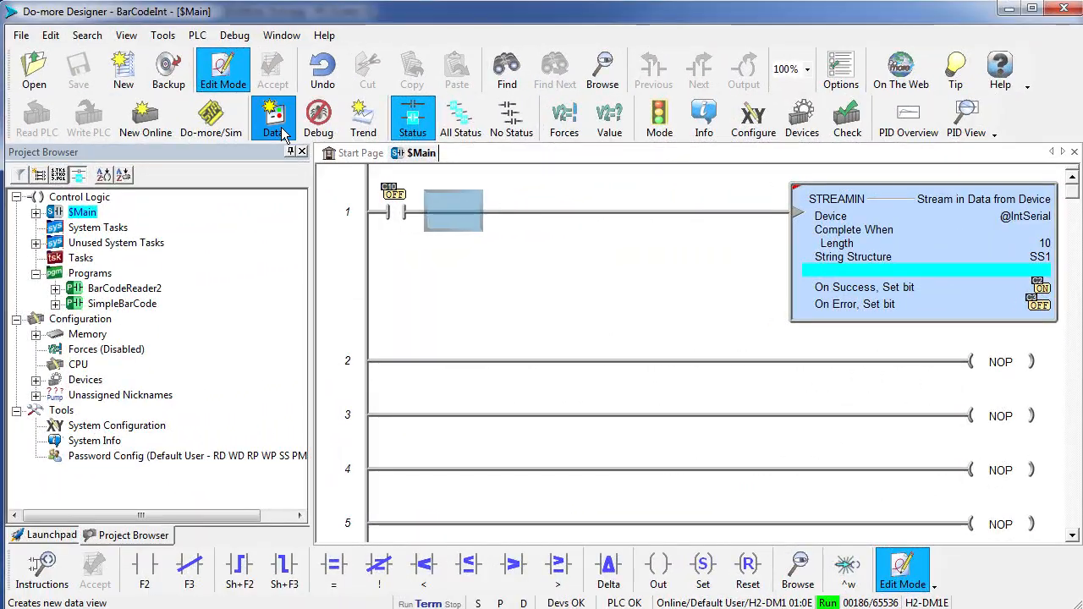
click(272, 118)
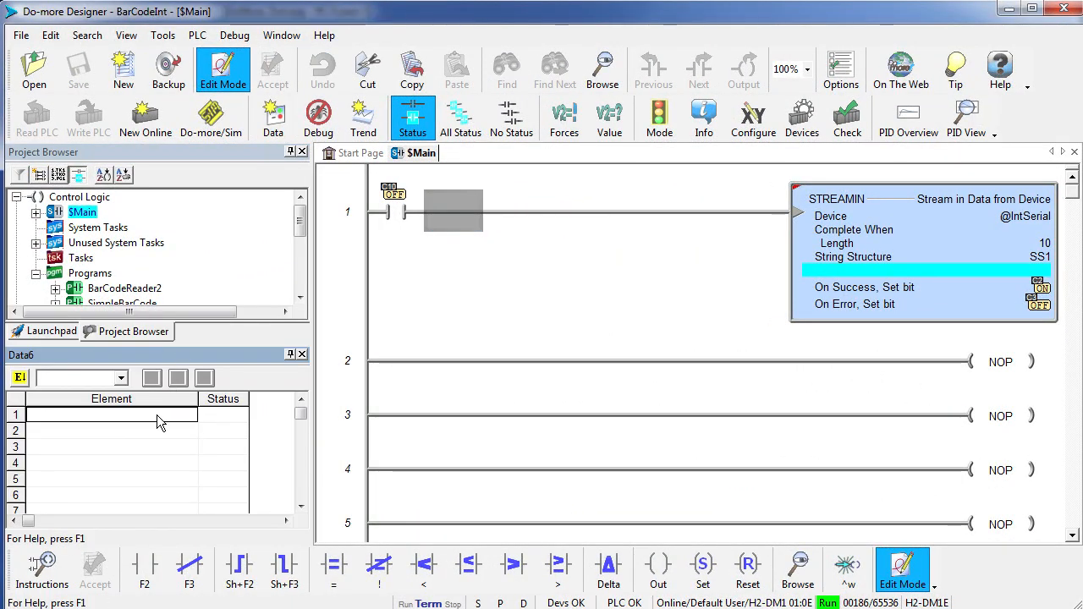
text(ss1)
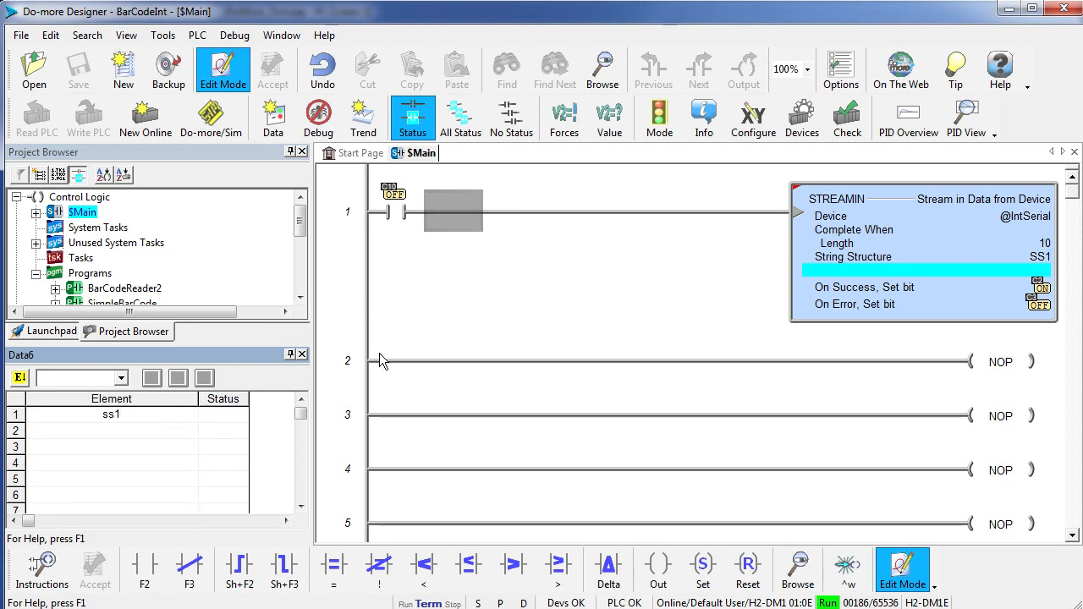
mouse_move(481, 369)
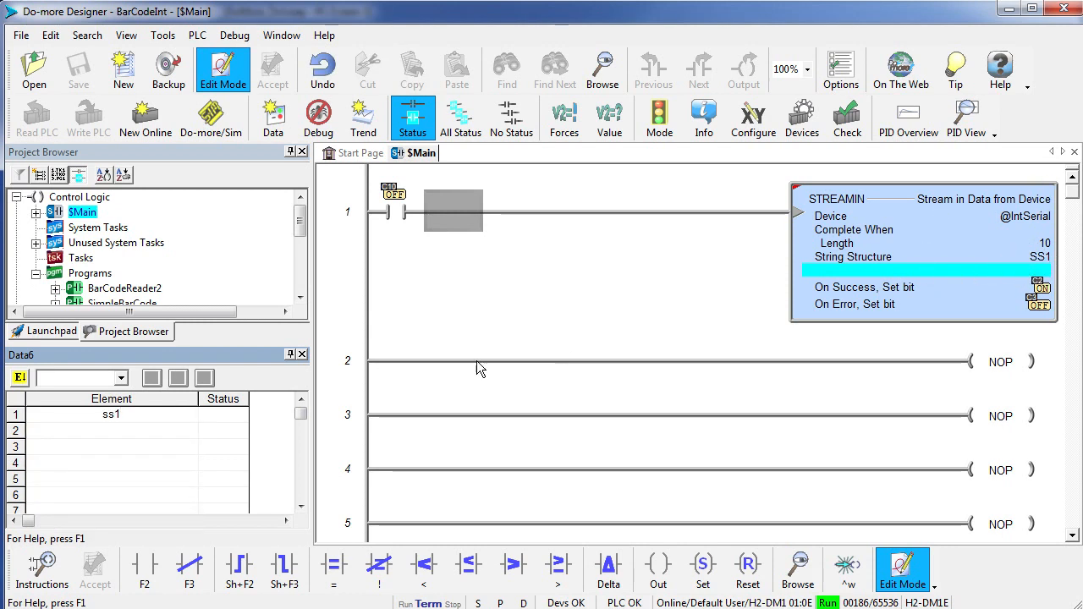
click(111, 431)
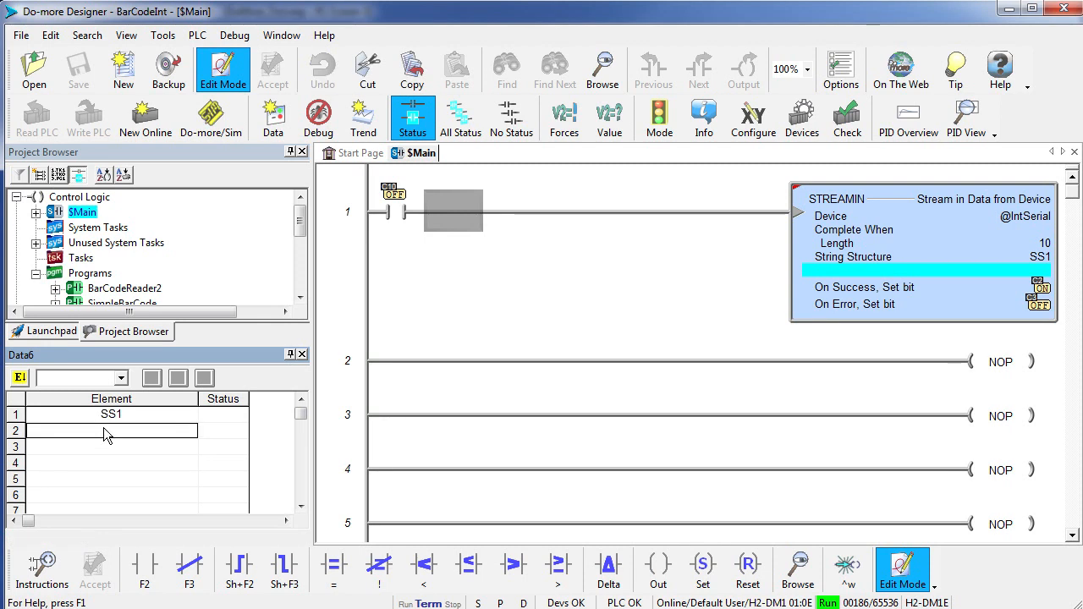
text(c10)
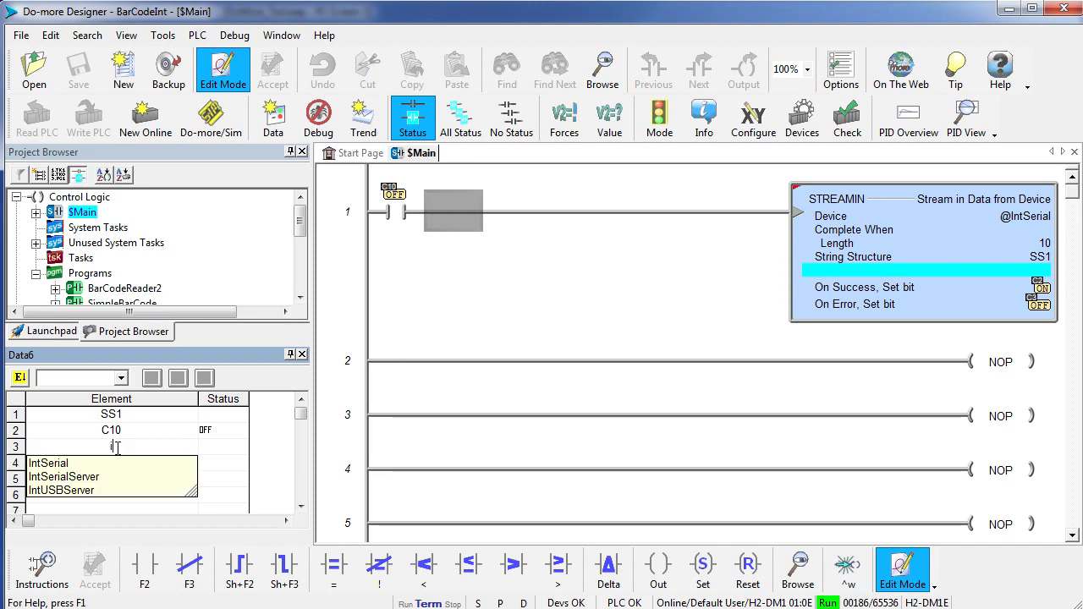
text(intser)
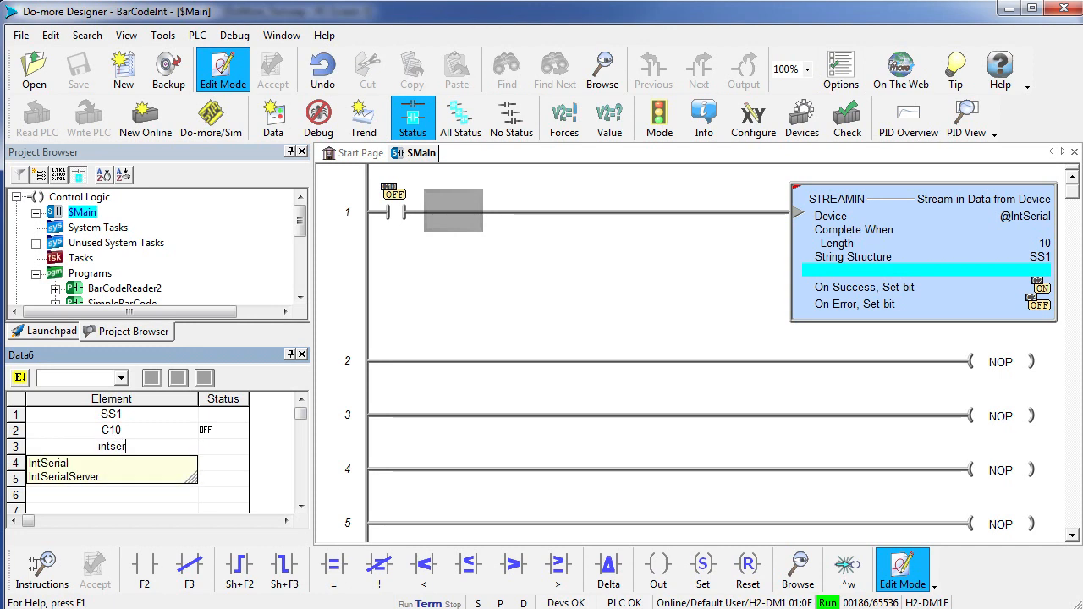
click(47, 464)
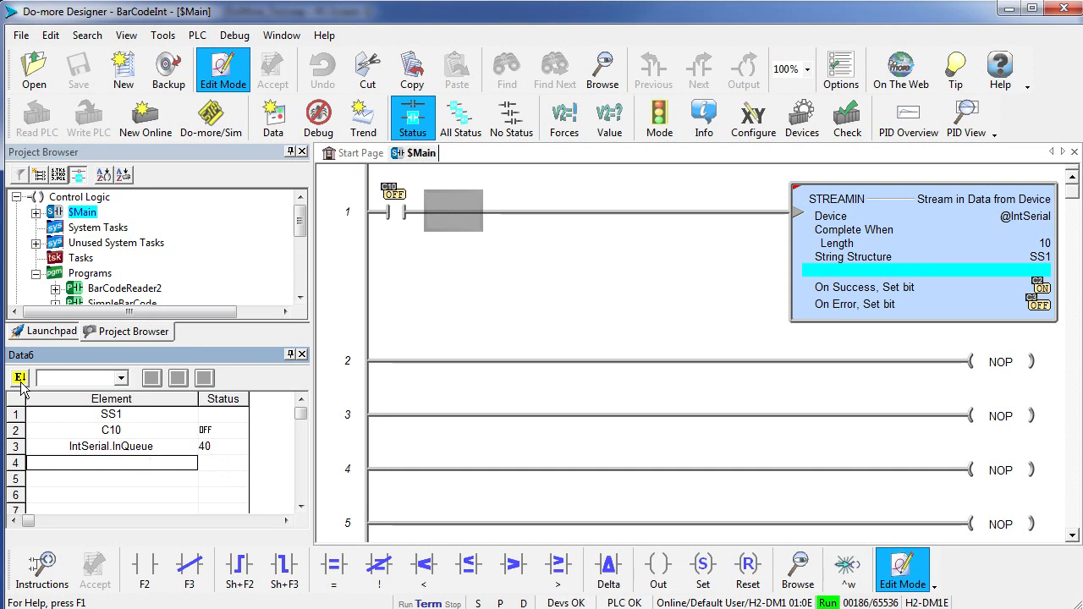
- Enable editing in the Data View and write the pending edits to the PLC
click(19, 379)
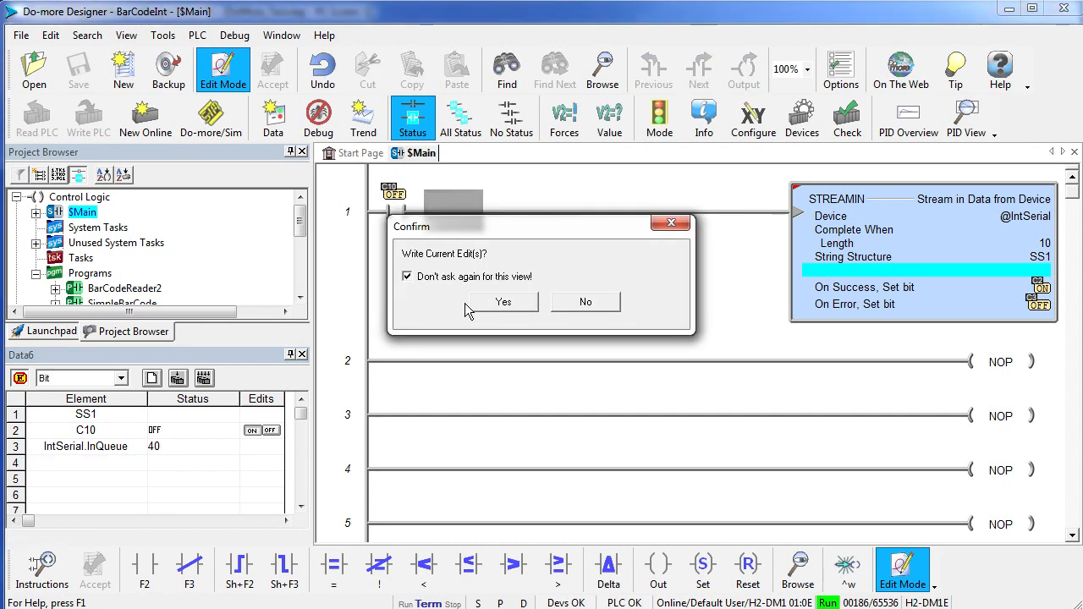
click(504, 302)
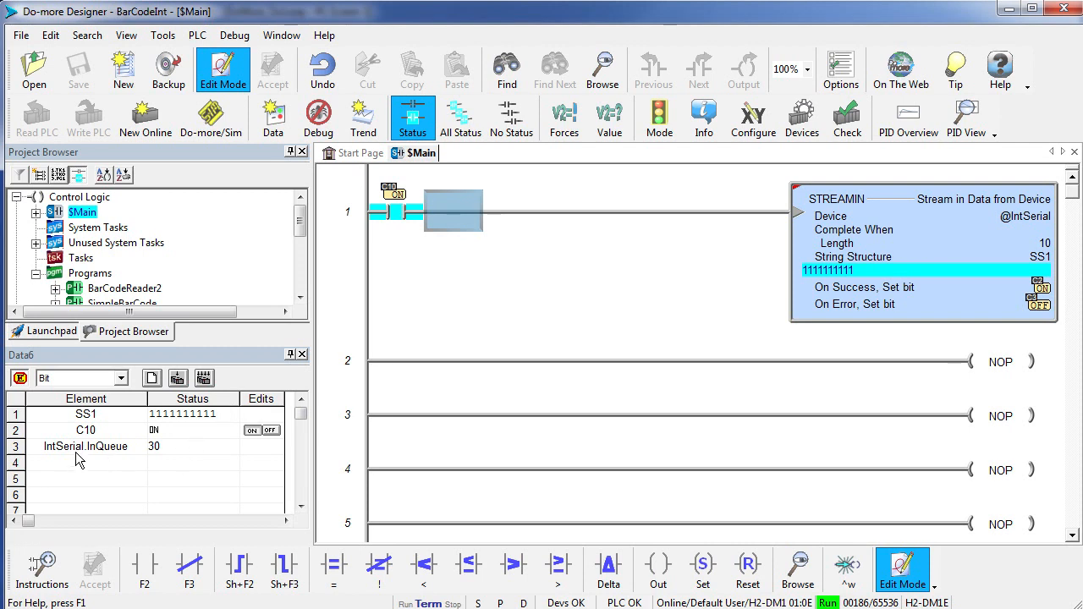
mouse_move(186, 467)
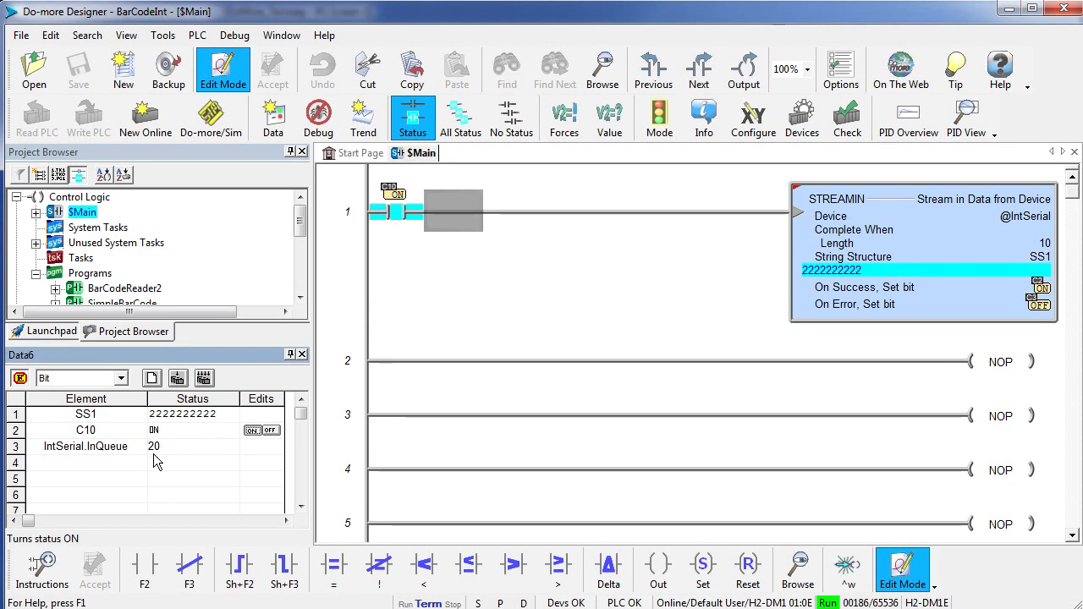
- Toggle C10 several times to pull 10-character strings into SS1, leaving C10 off
click(270, 430)
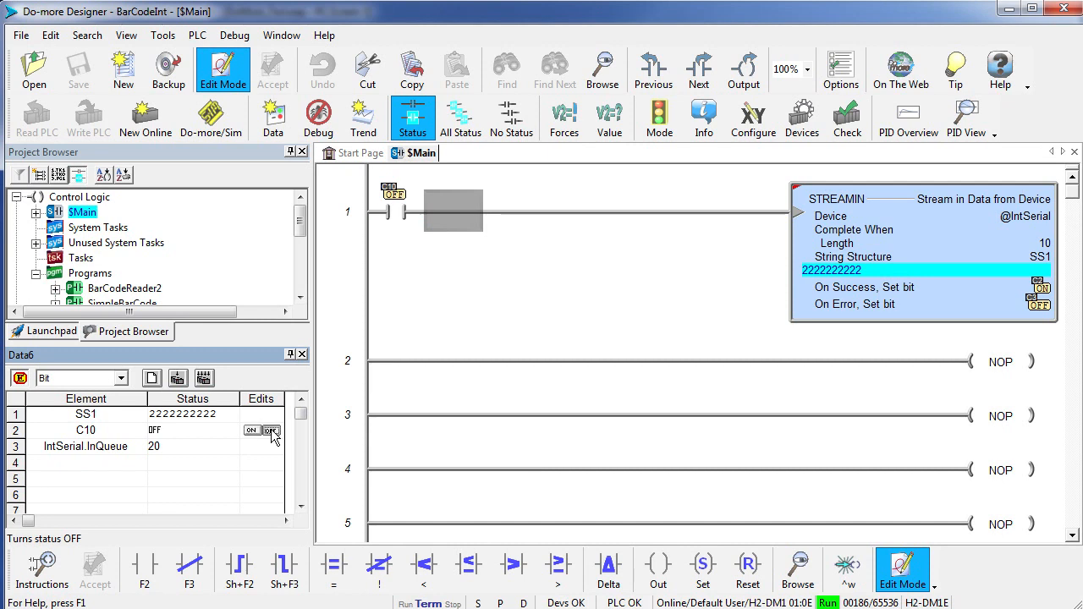
click(252, 430)
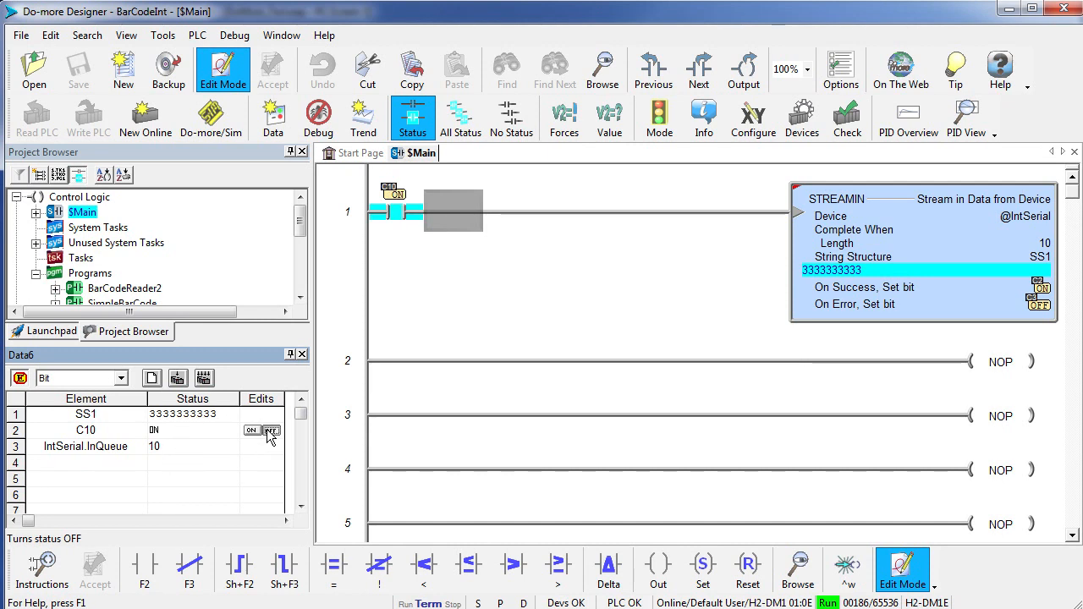
click(271, 430)
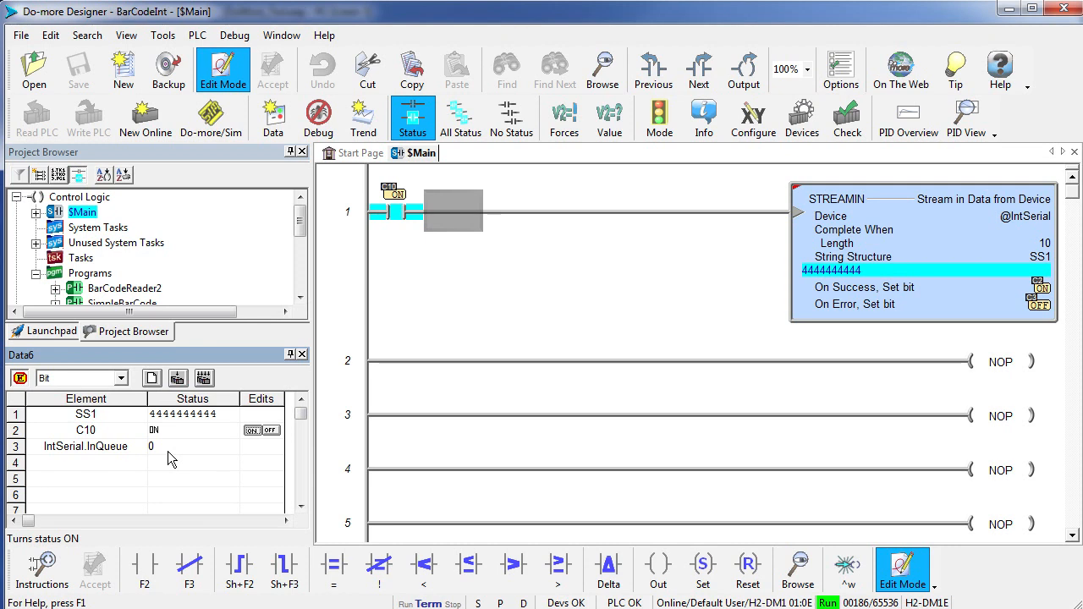
click(270, 429)
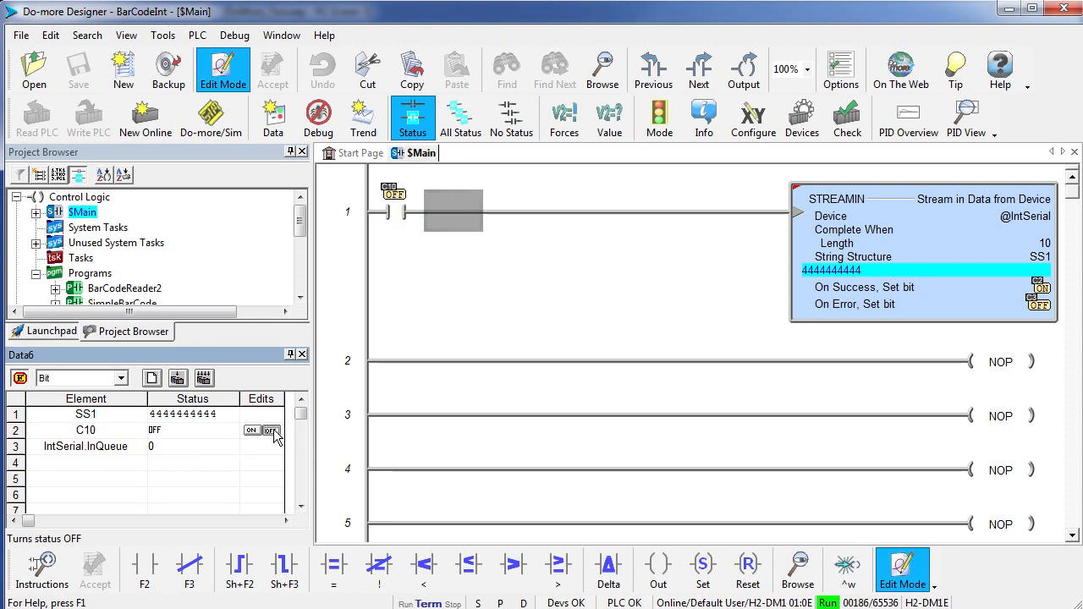
- Create a program named BarCode with default code-block settings
right_click(90, 272)
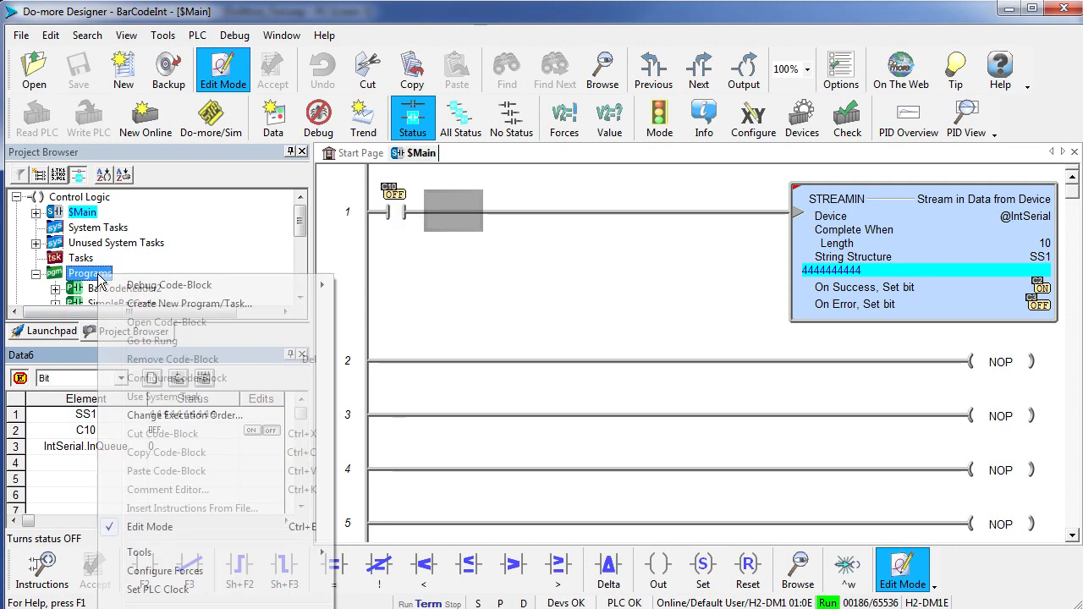
click(186, 302)
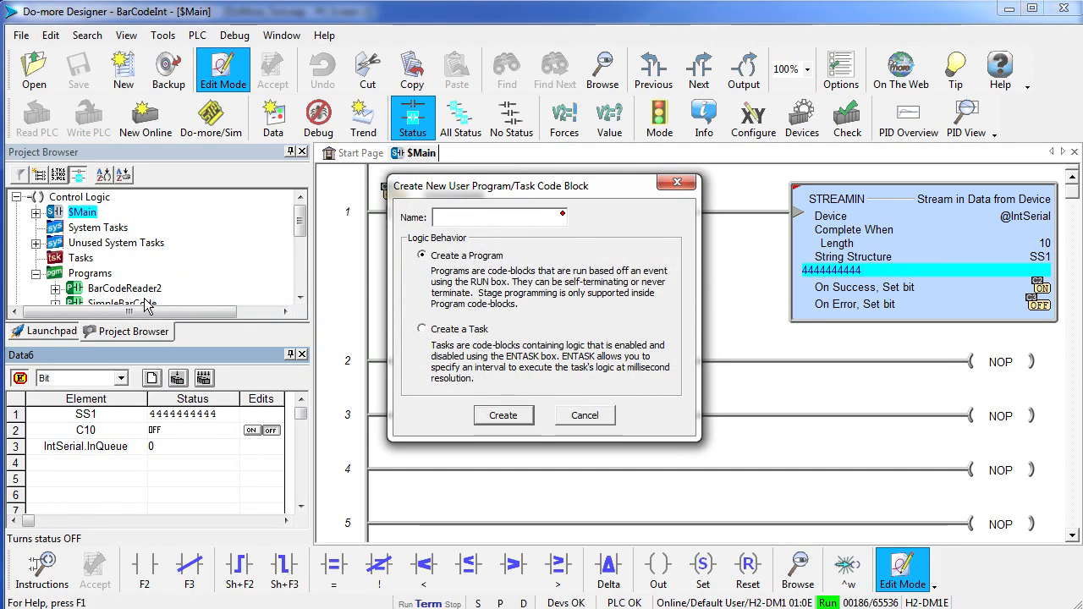
text(Barc)
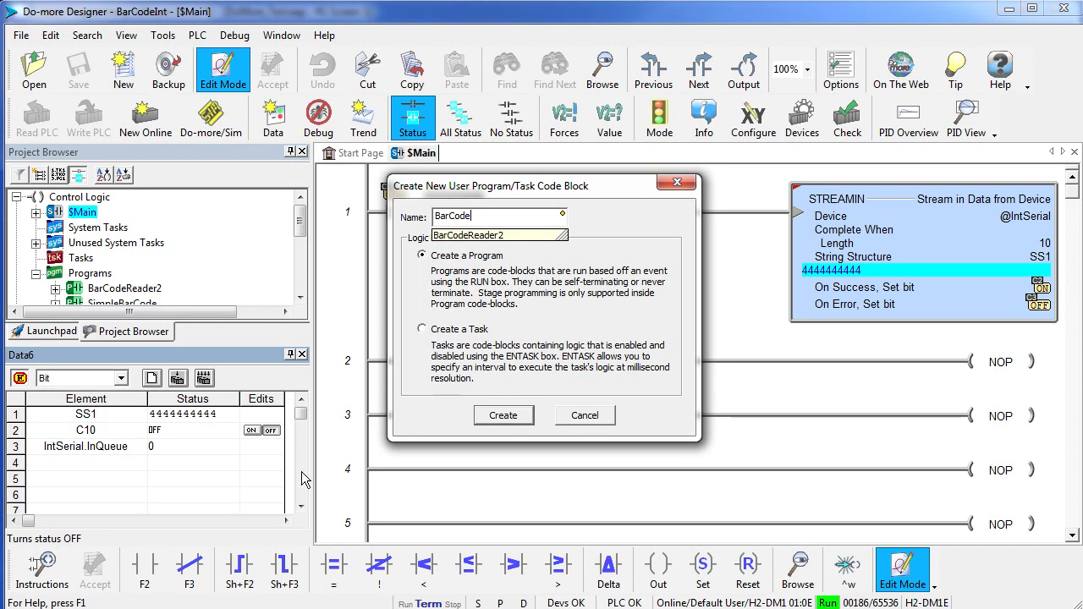
click(503, 415)
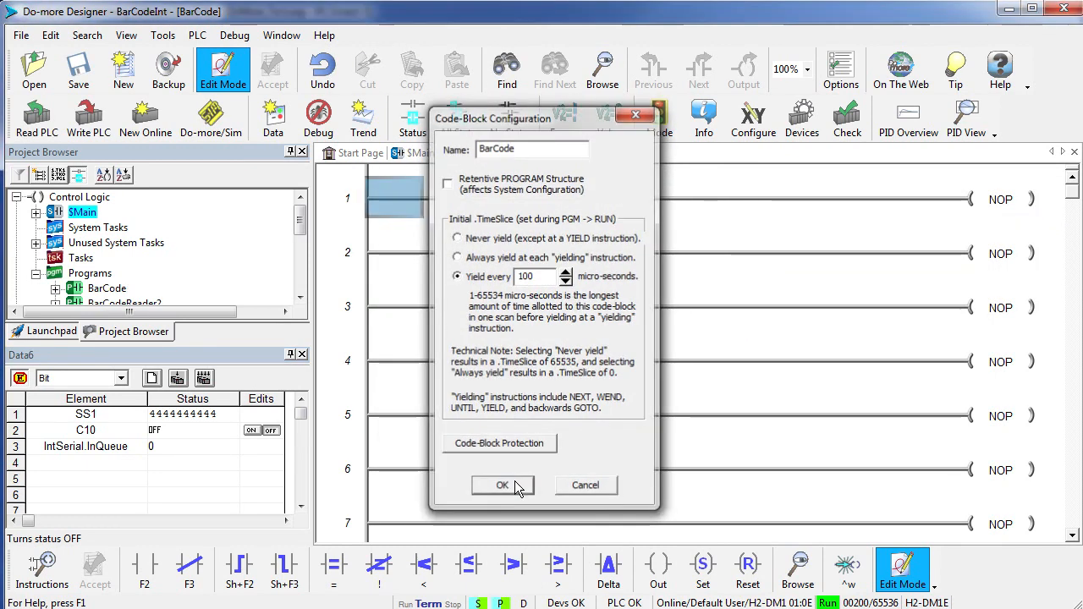
click(501, 484)
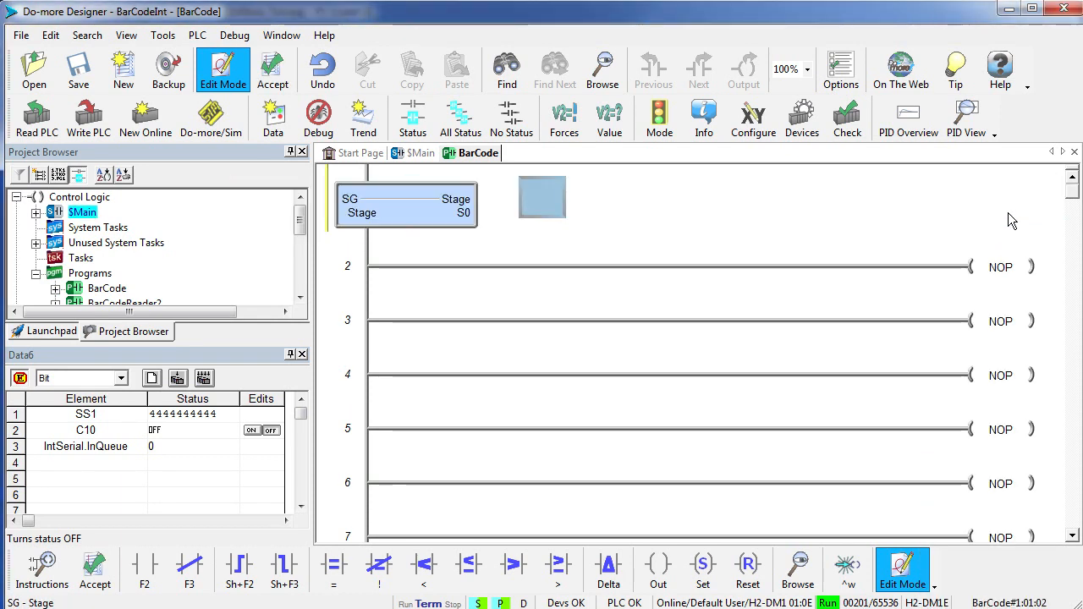
- Give stage S0 a STREAMIN of length 10 into SS1, no delimiters or timeout, jumping to S1 on success
click(1002, 267)
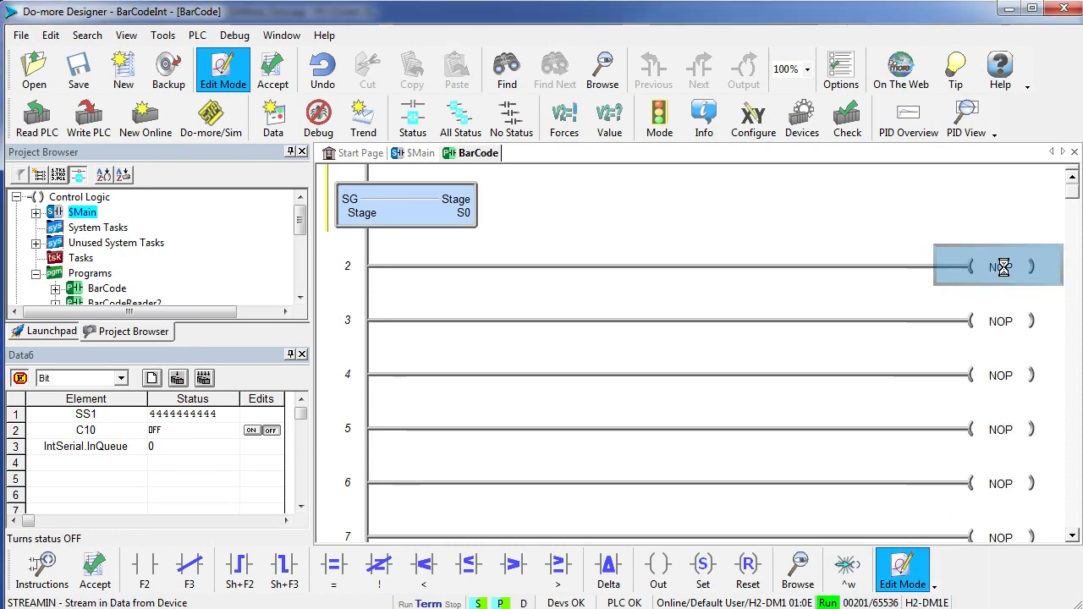
double_click(1002, 267)
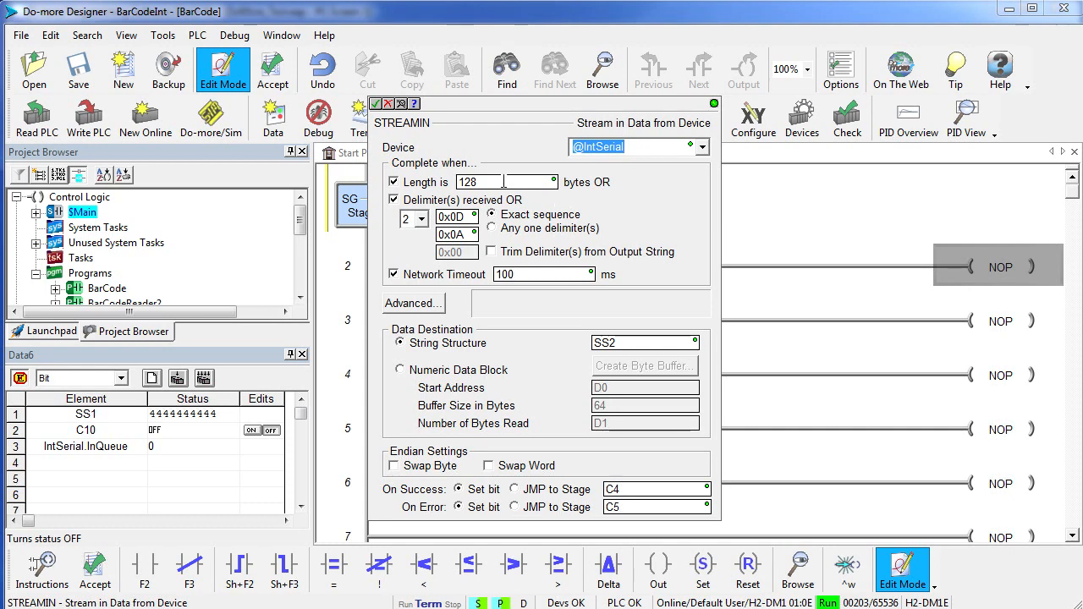
text(10)
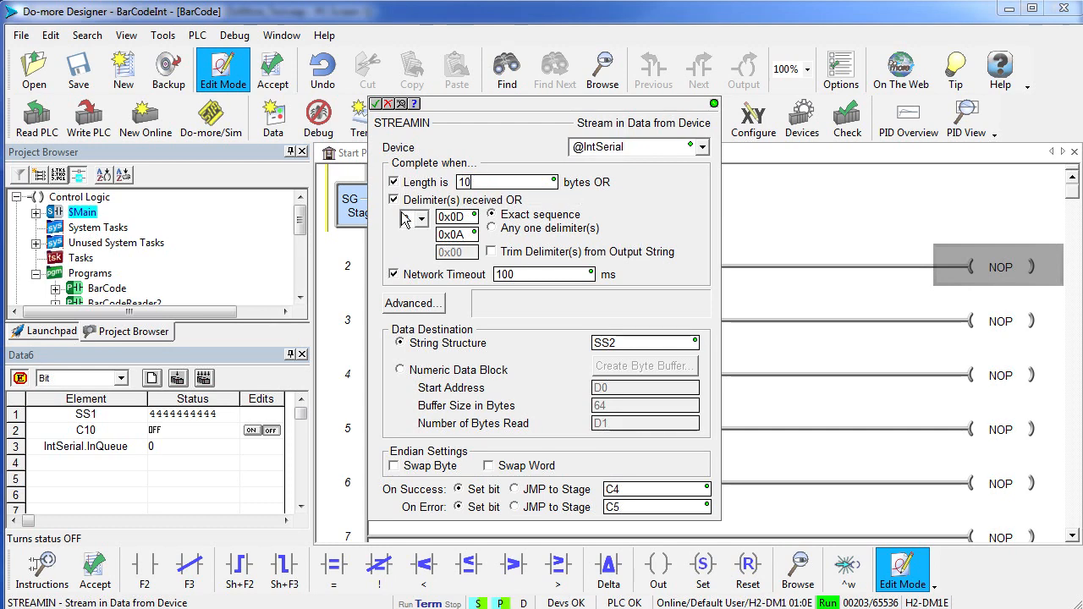
click(393, 199)
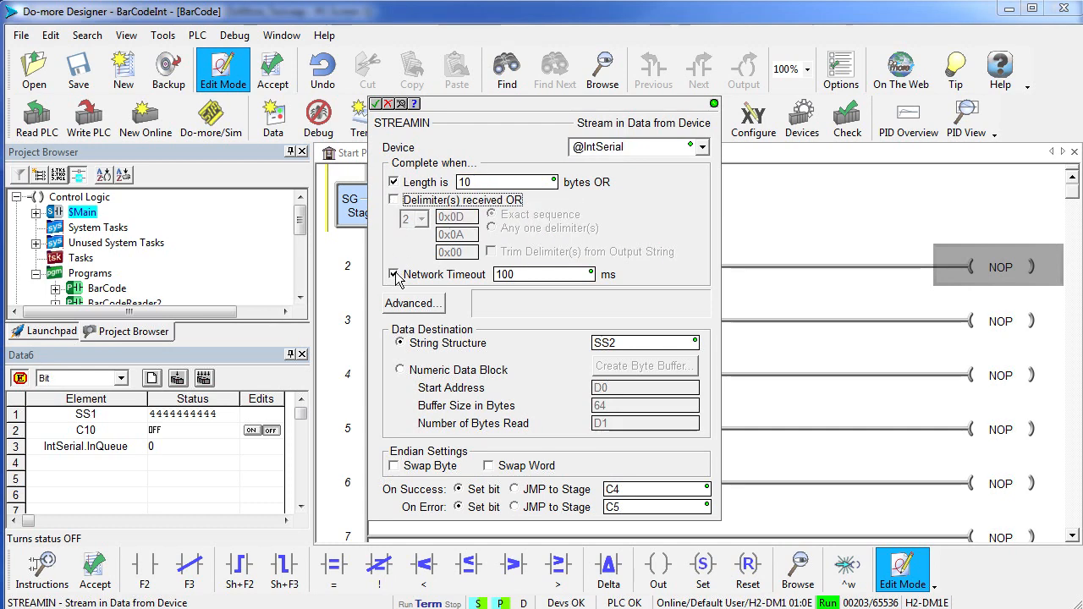
click(392, 275)
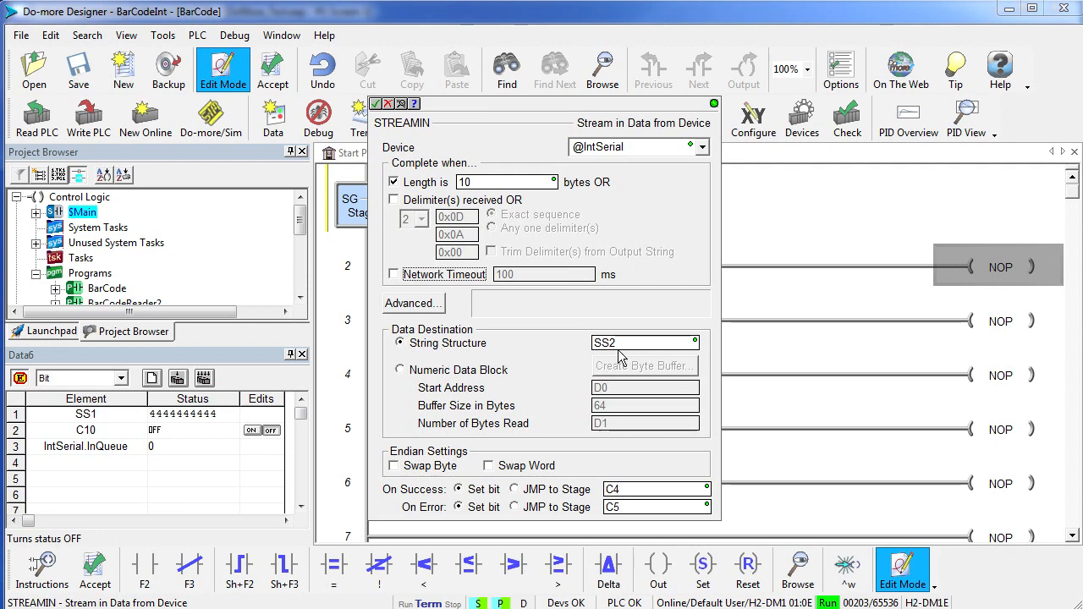
click(646, 342)
text(1)
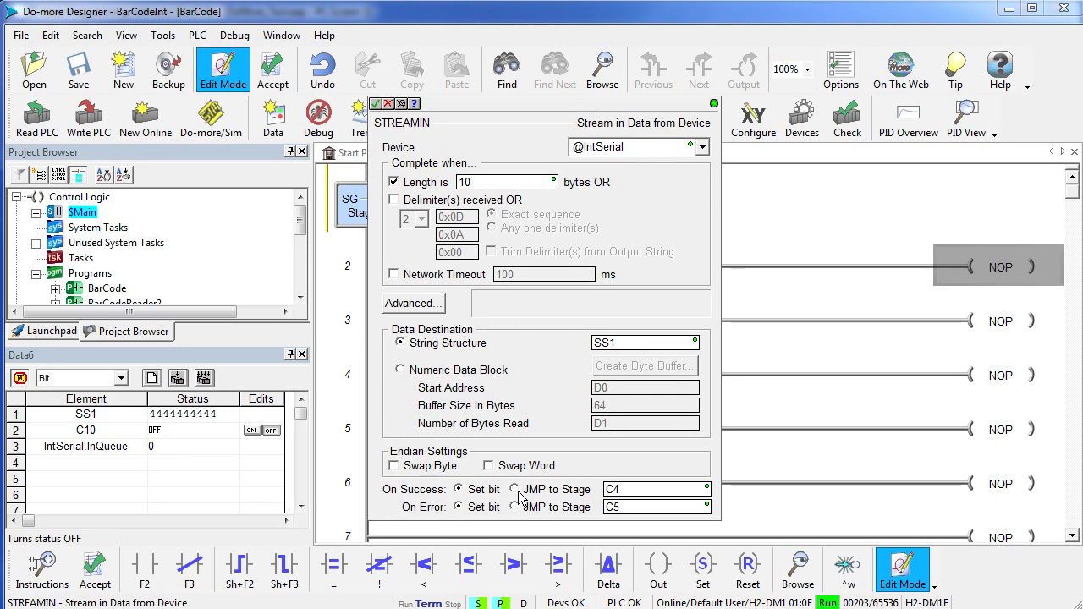
click(514, 489)
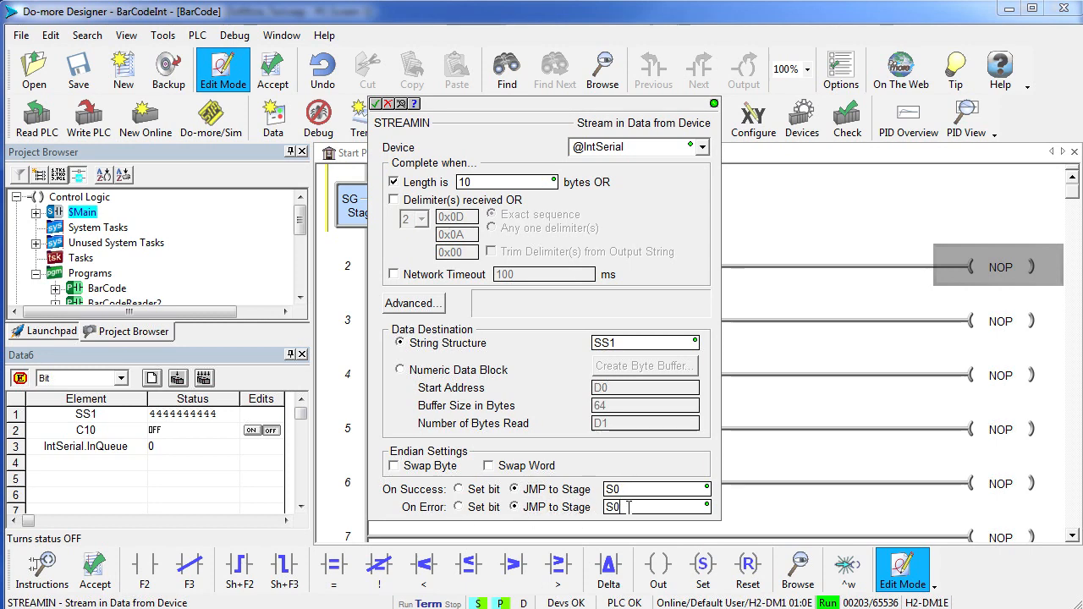
text(S1)
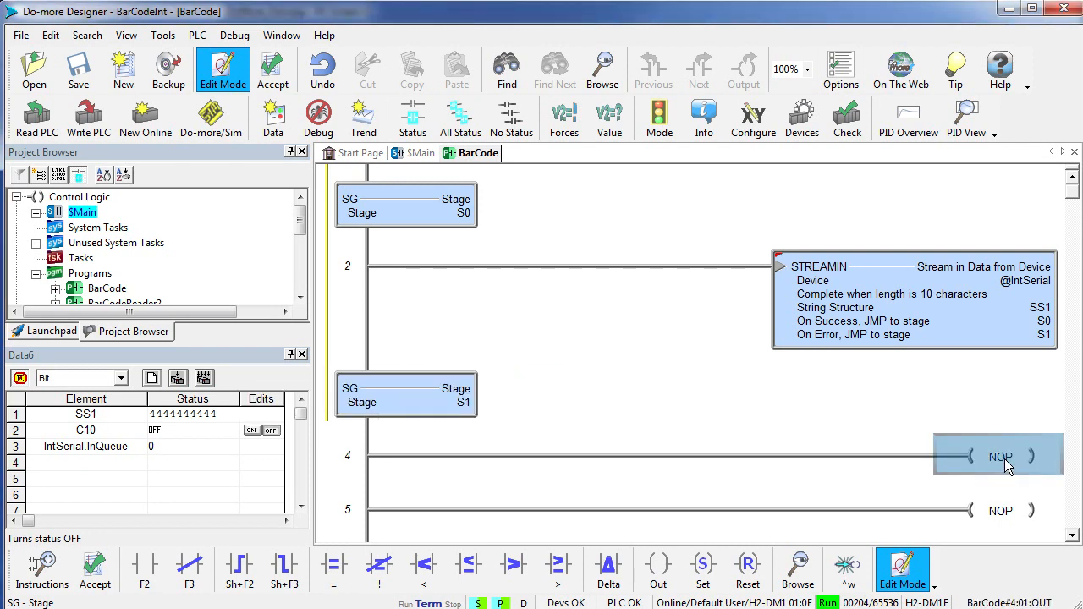
mouse_move(895, 277)
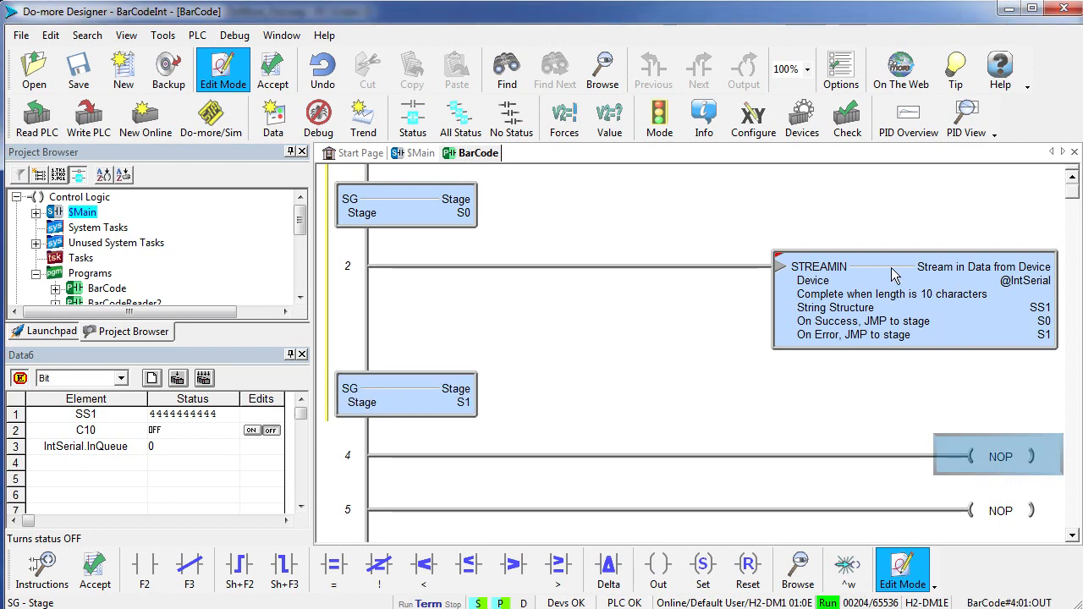
mouse_move(1046, 338)
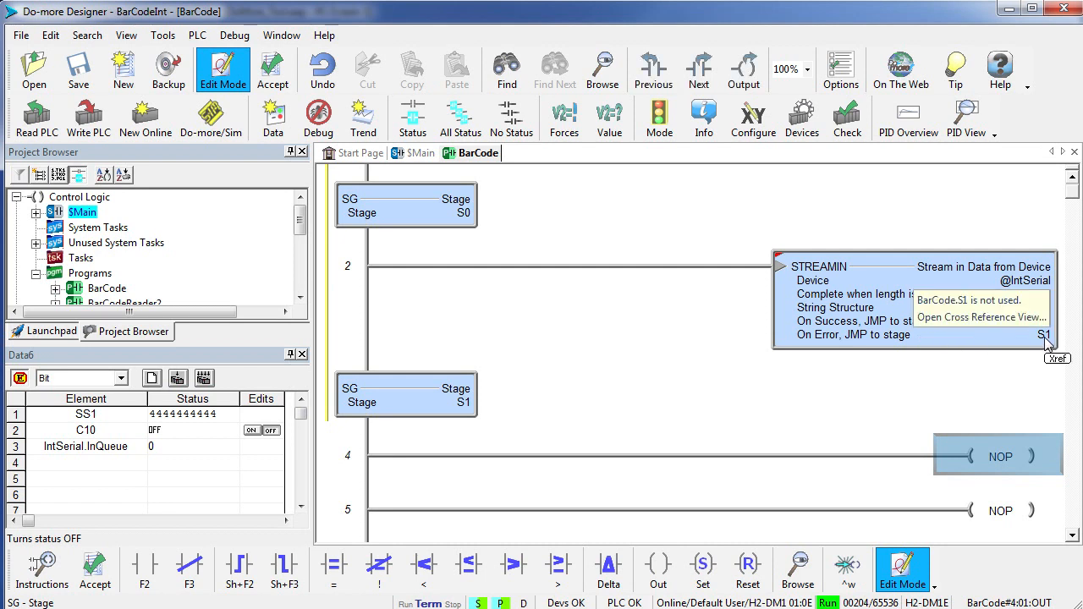
mouse_move(982, 460)
text(JMP)
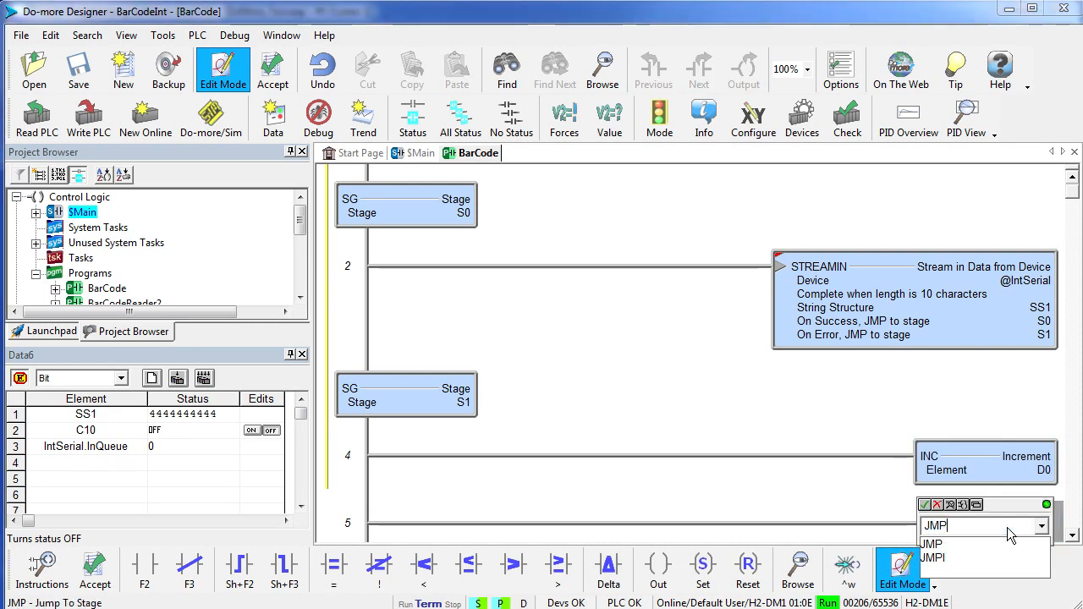
- Add stage S1 incrementing D0 and jumping back to S0, then accept the rungs
click(930, 543)
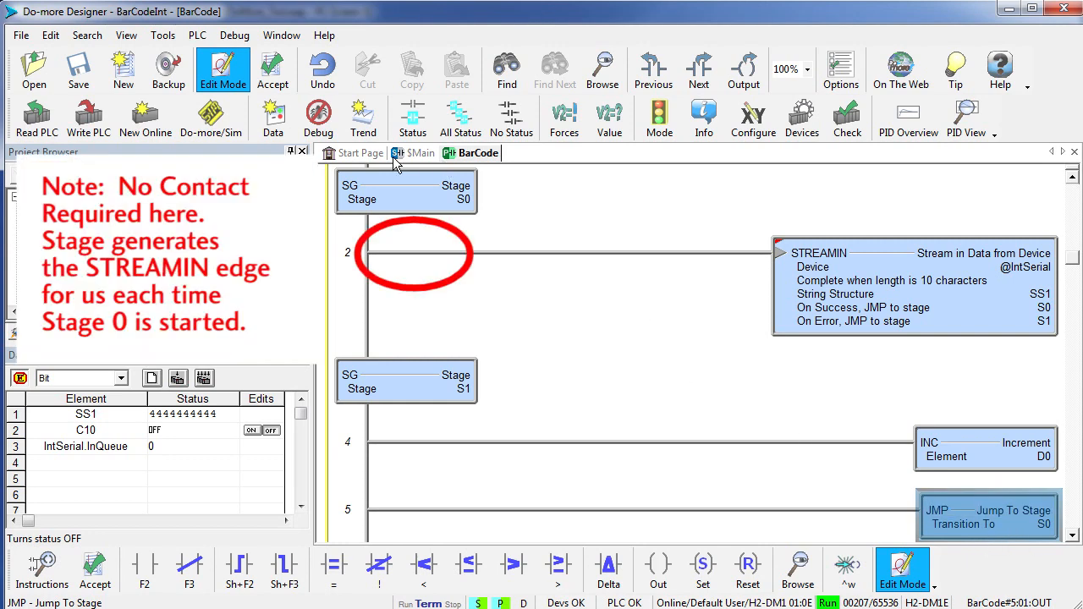
mouse_move(859, 281)
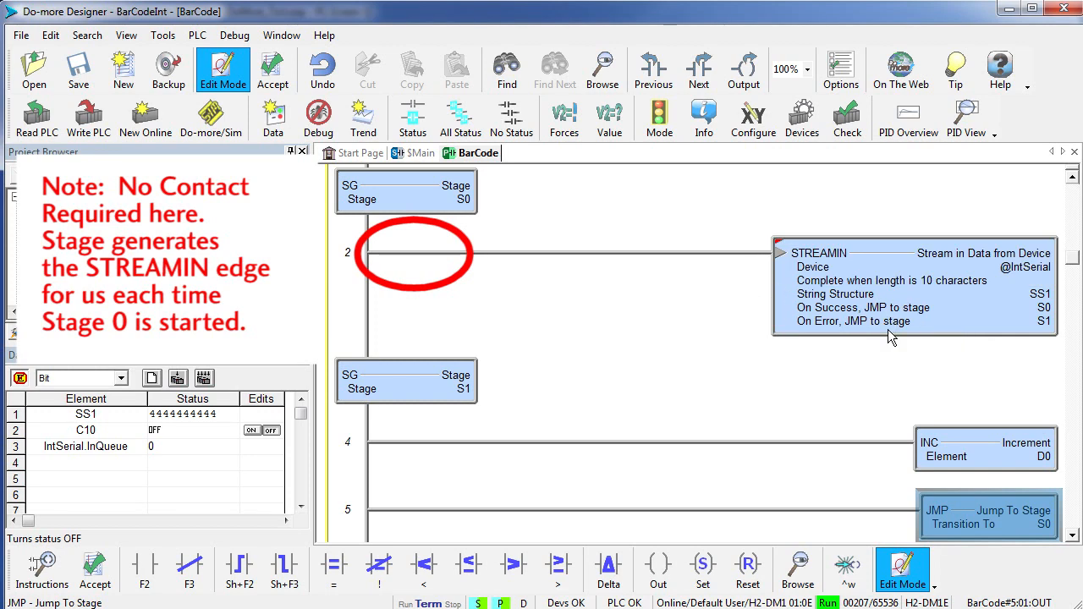
mouse_move(463, 193)
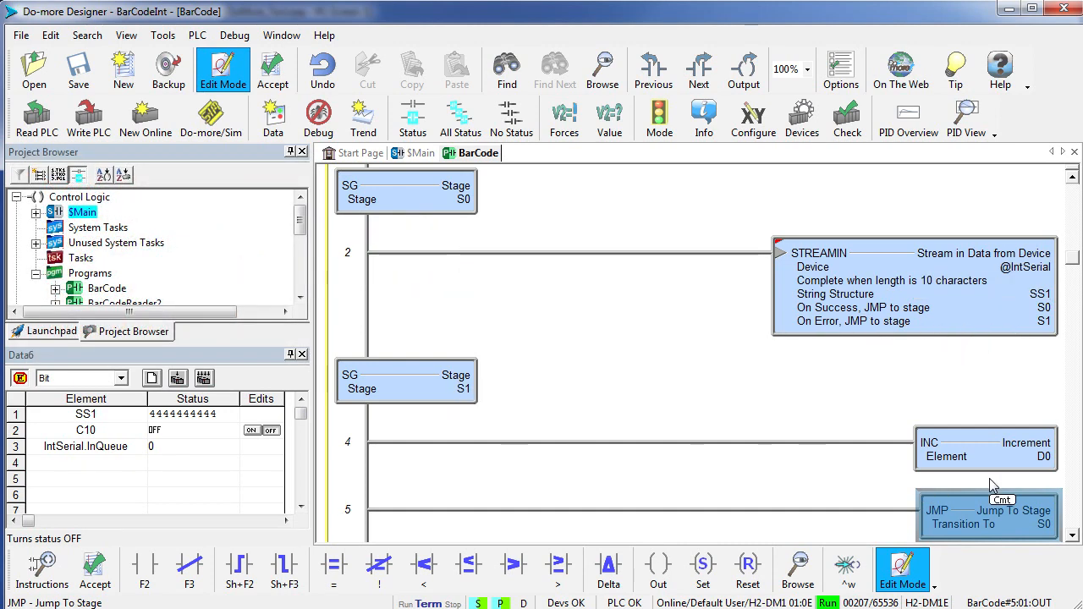
mouse_move(414, 364)
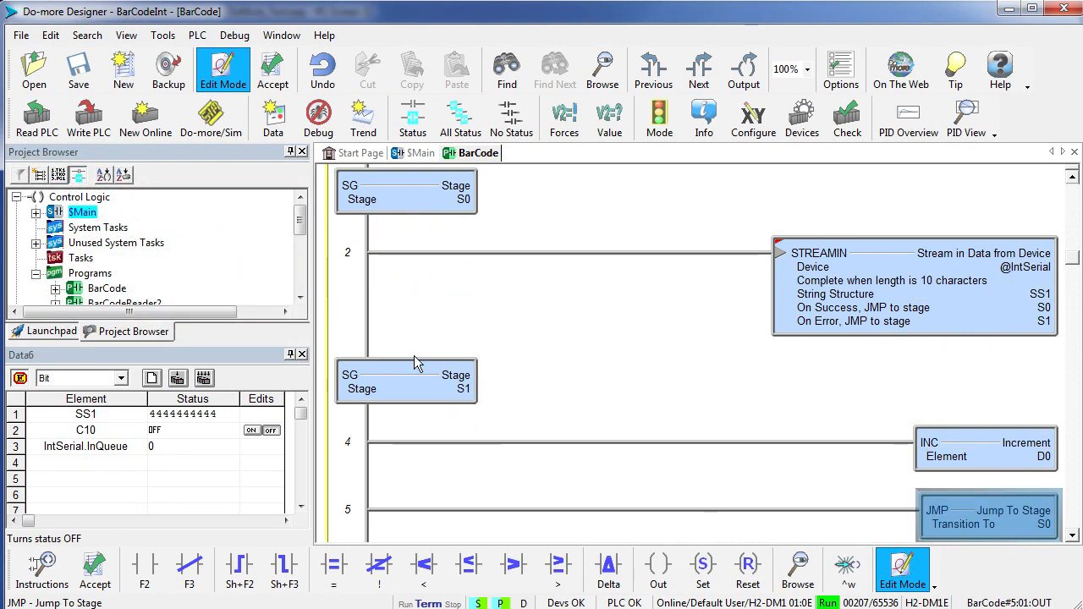
mouse_move(944, 311)
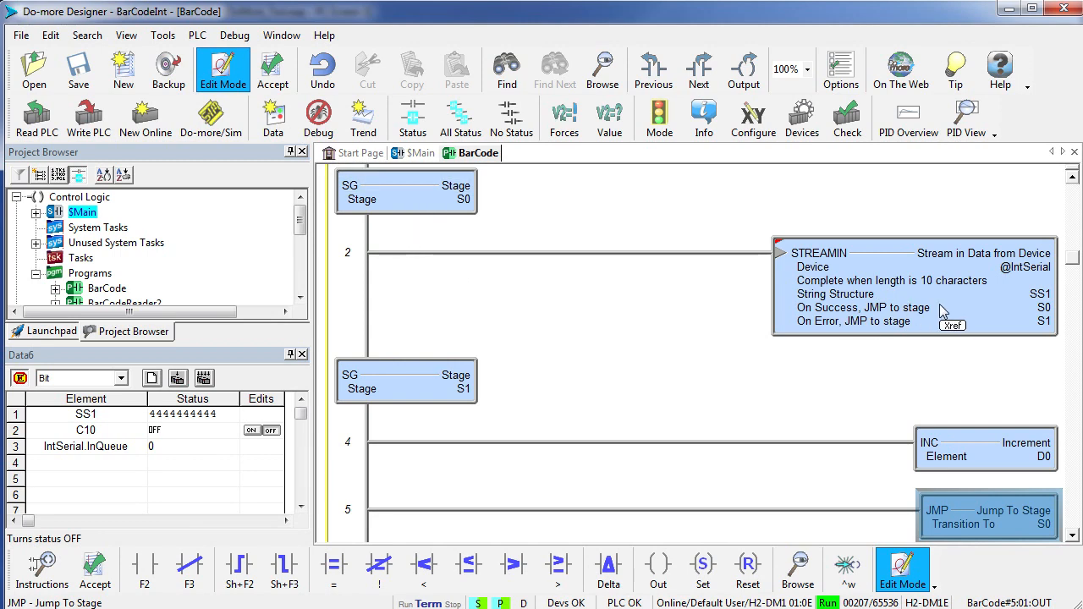
click(273, 69)
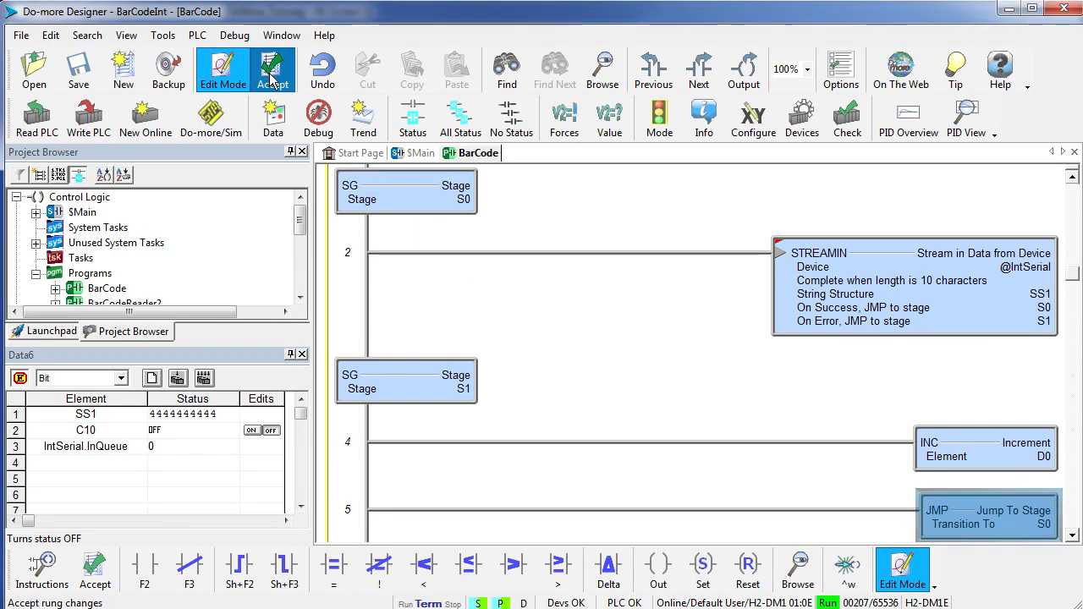
- In $Main rung 2, run the BarCode program from a $FirstScan contact and accept
click(419, 152)
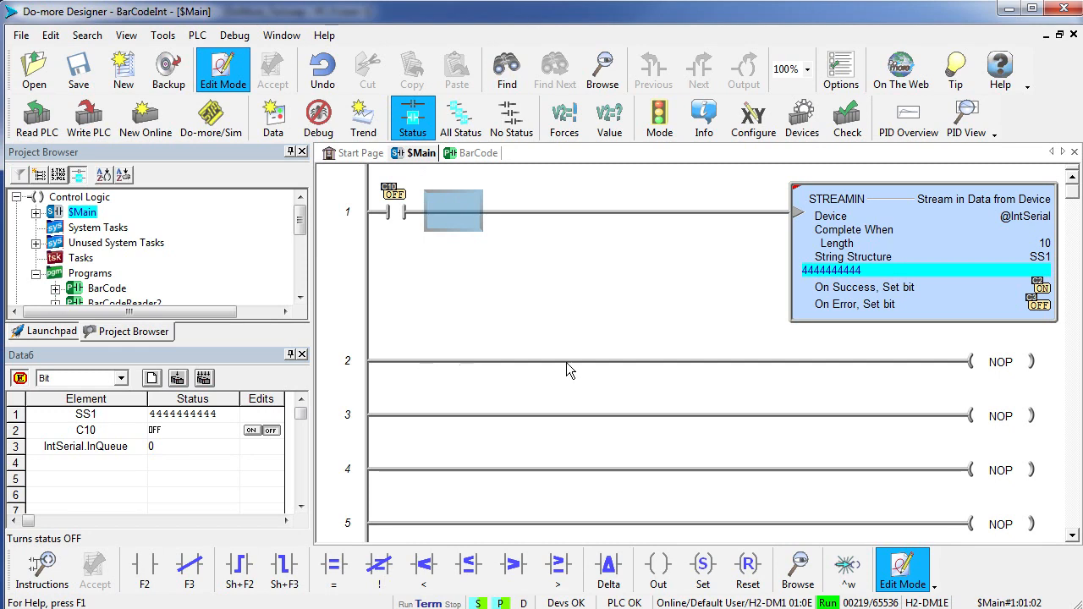
double_click(1000, 362)
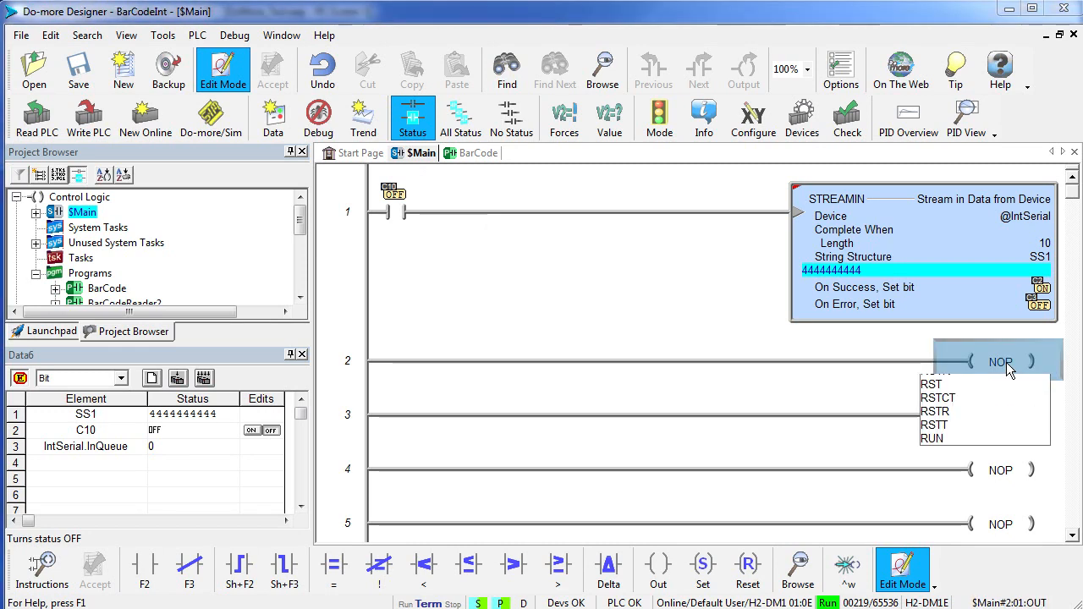
click(930, 438)
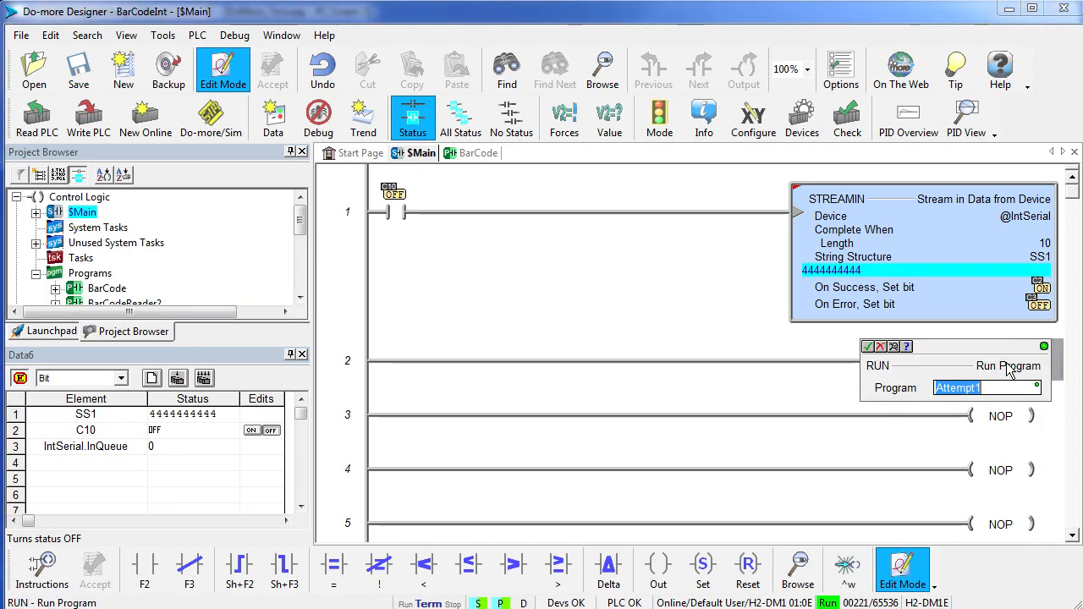
text(b)
text($)
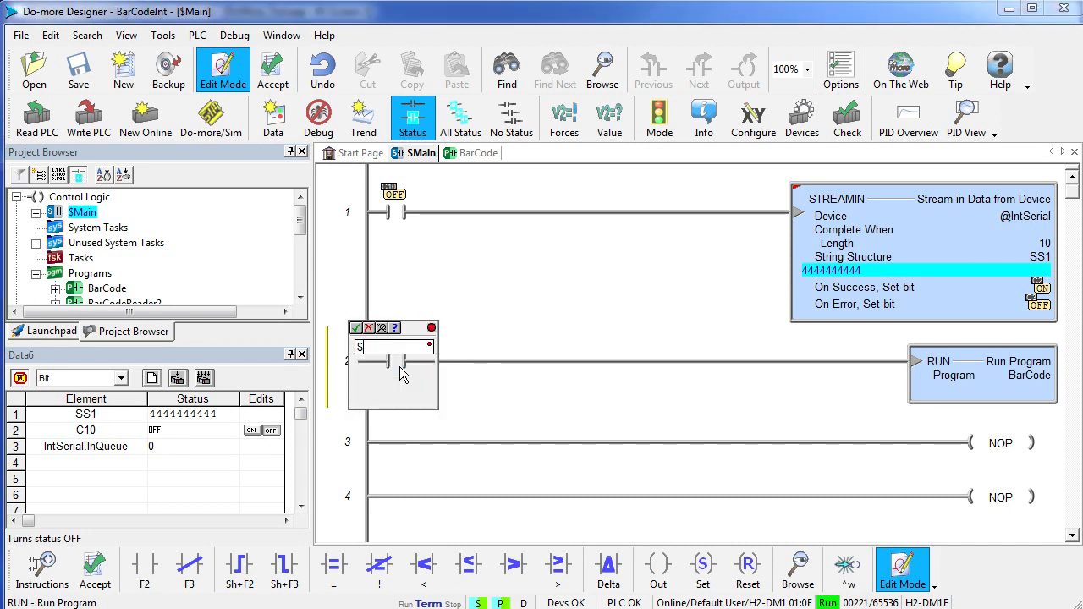
text(first)
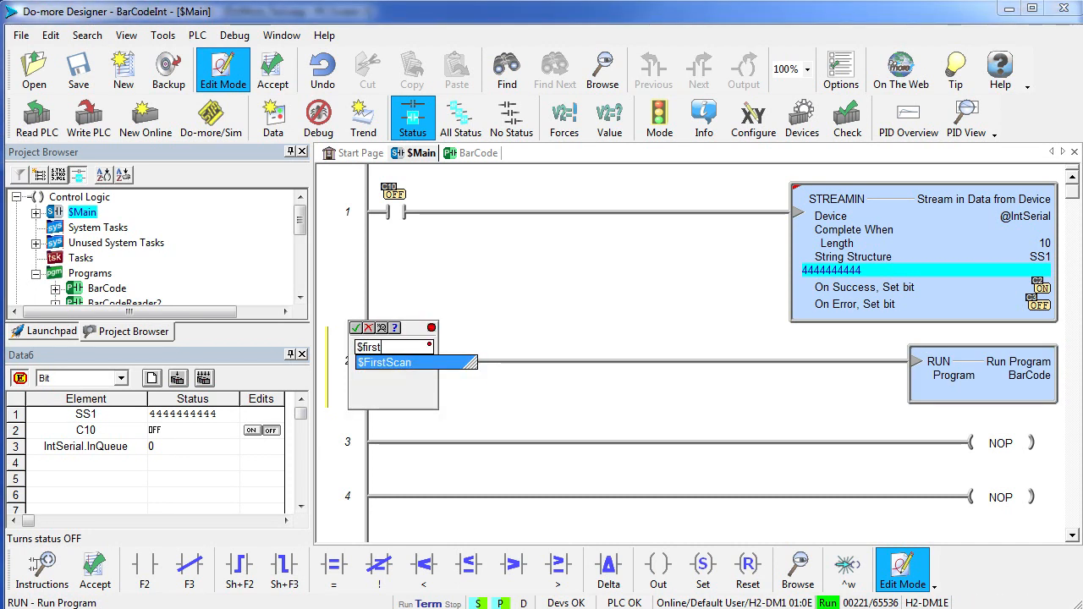
click(384, 362)
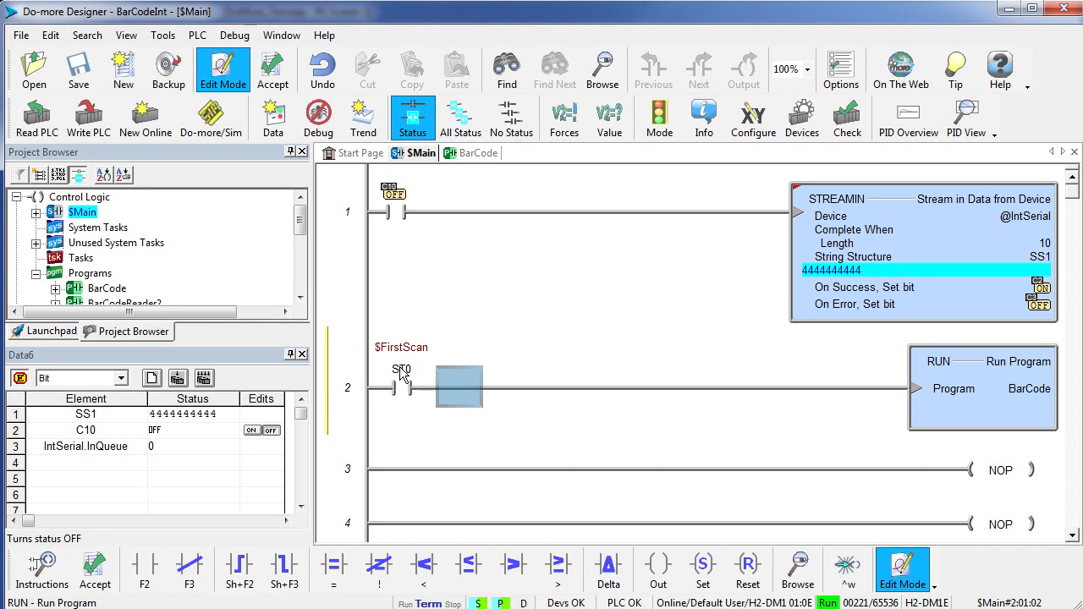
mouse_move(1002, 426)
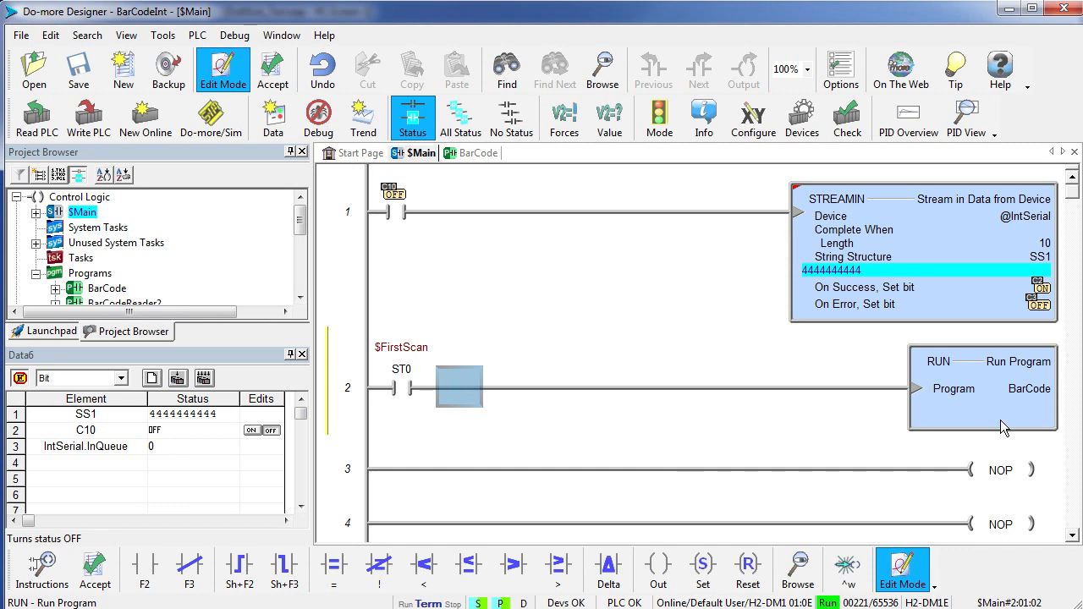
click(272, 70)
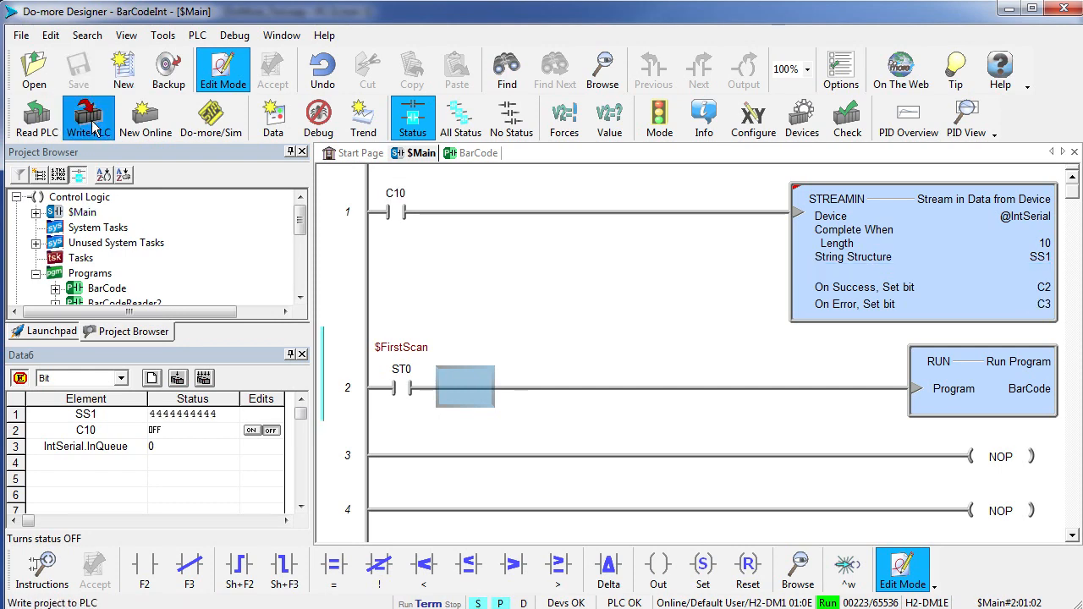
- Write the project to the PLC, continuing past the program-check messages
click(88, 118)
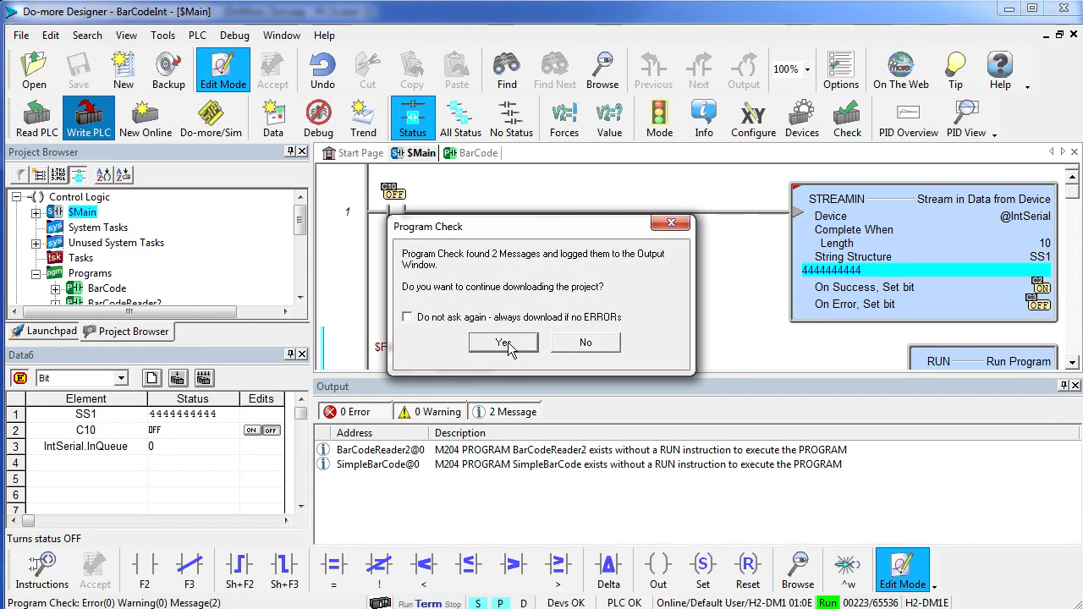
click(503, 342)
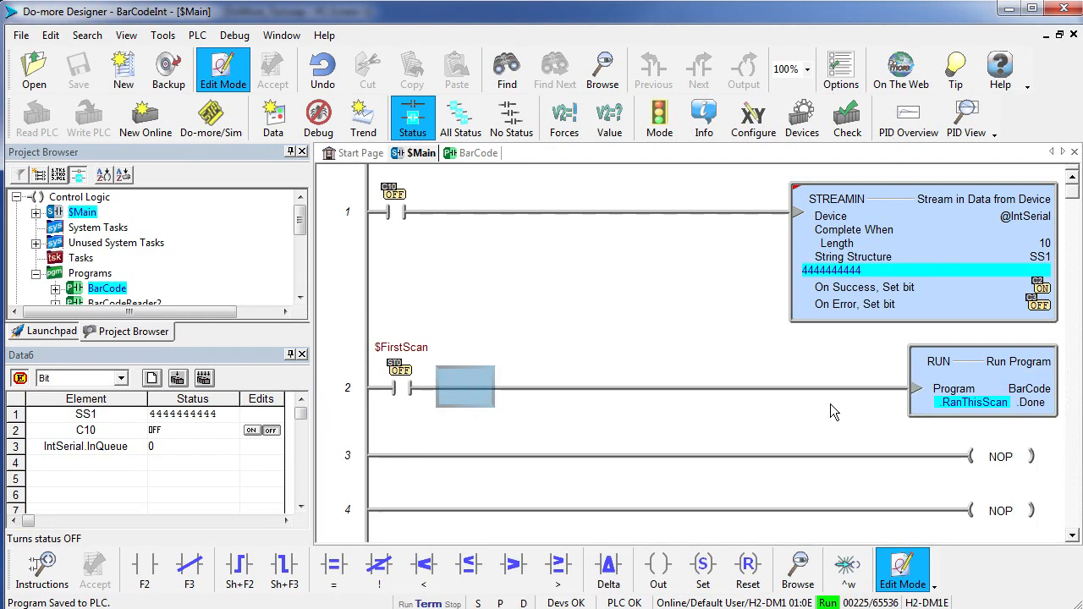
mouse_move(639, 280)
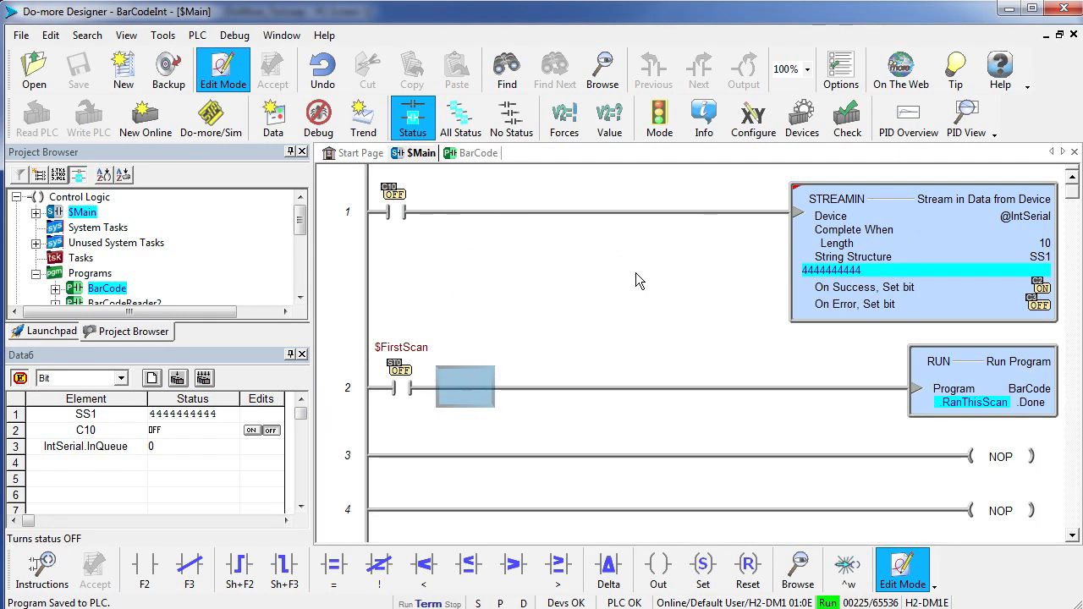
mouse_move(407, 222)
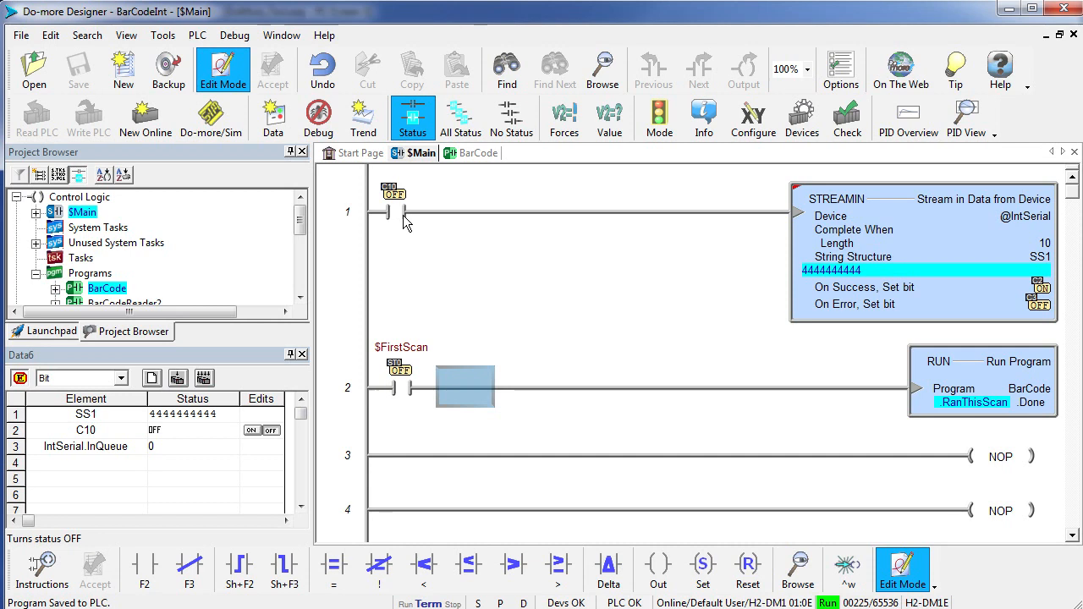
mouse_move(877, 413)
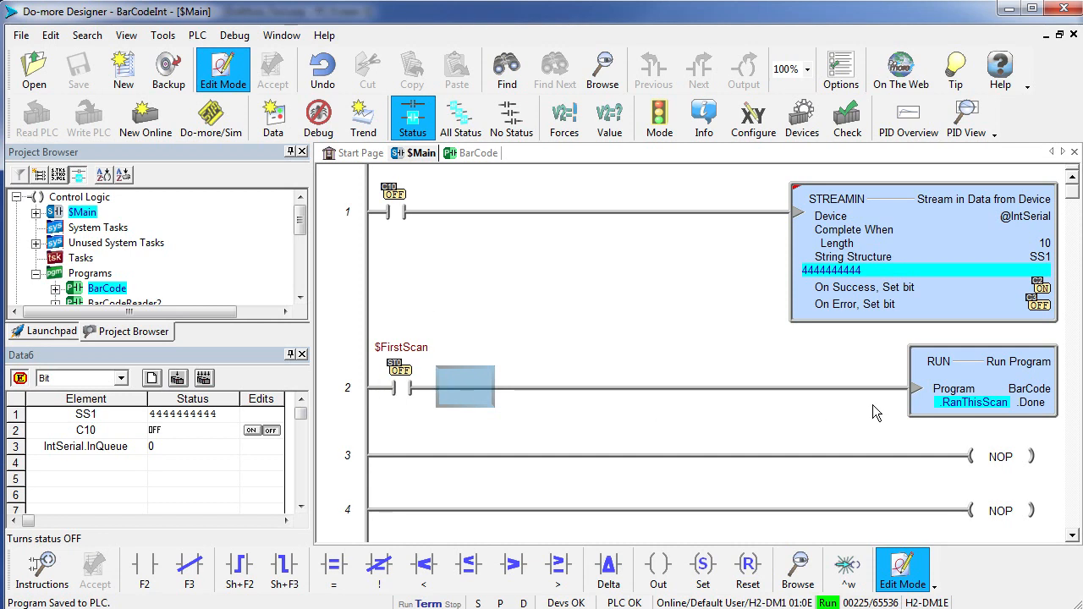
mouse_move(647, 355)
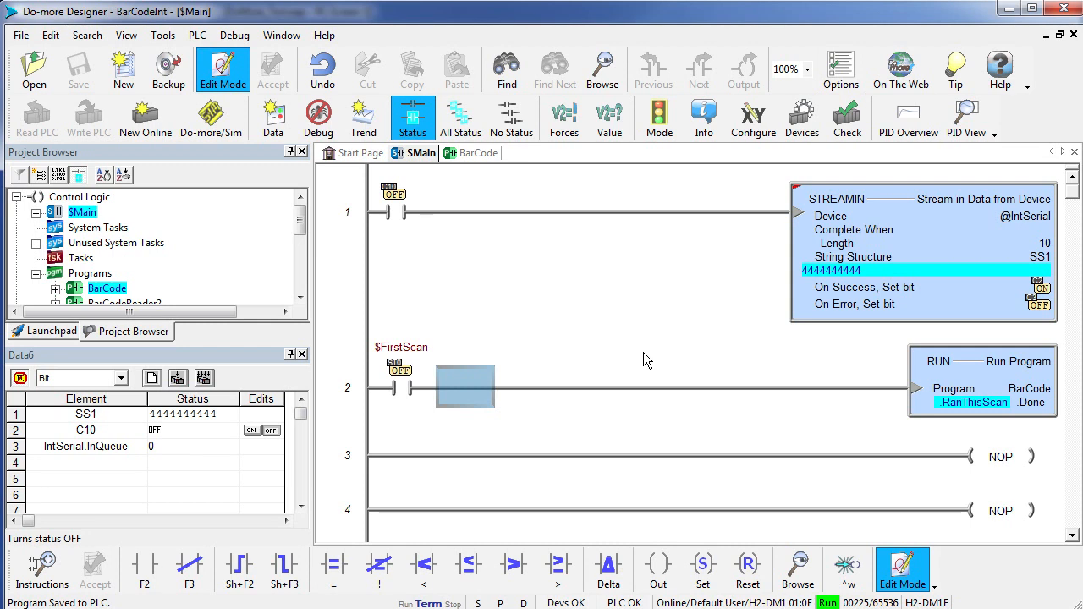
mouse_move(990, 396)
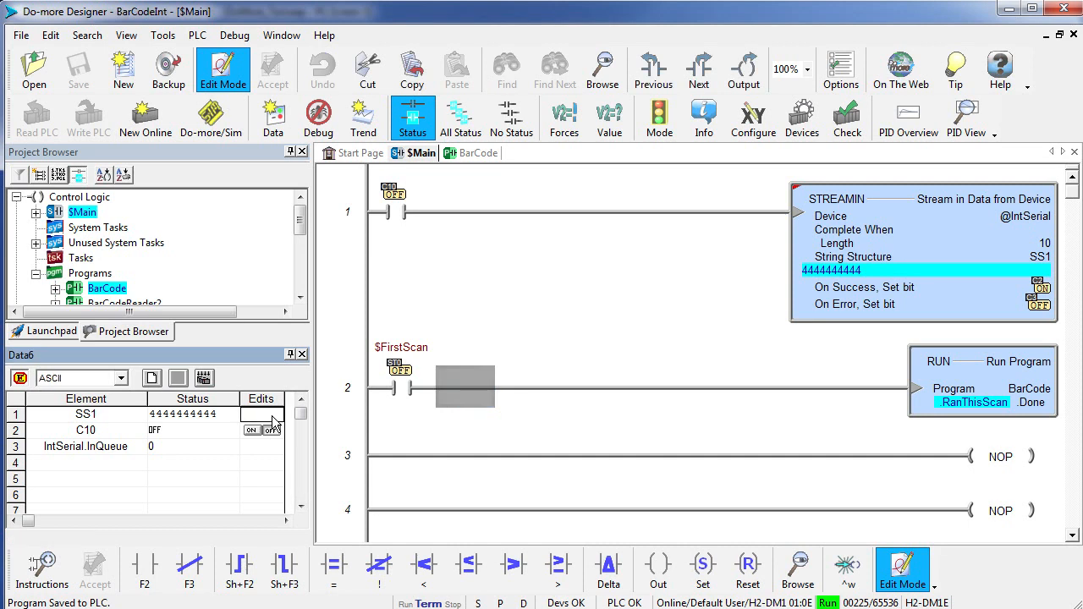
mouse_move(186, 389)
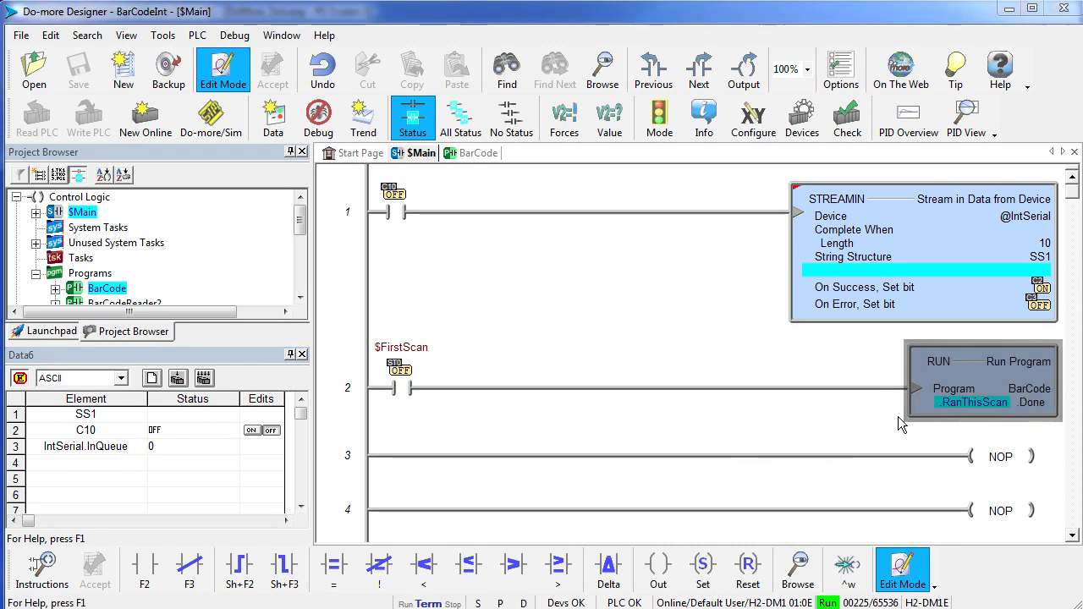
mouse_move(565, 477)
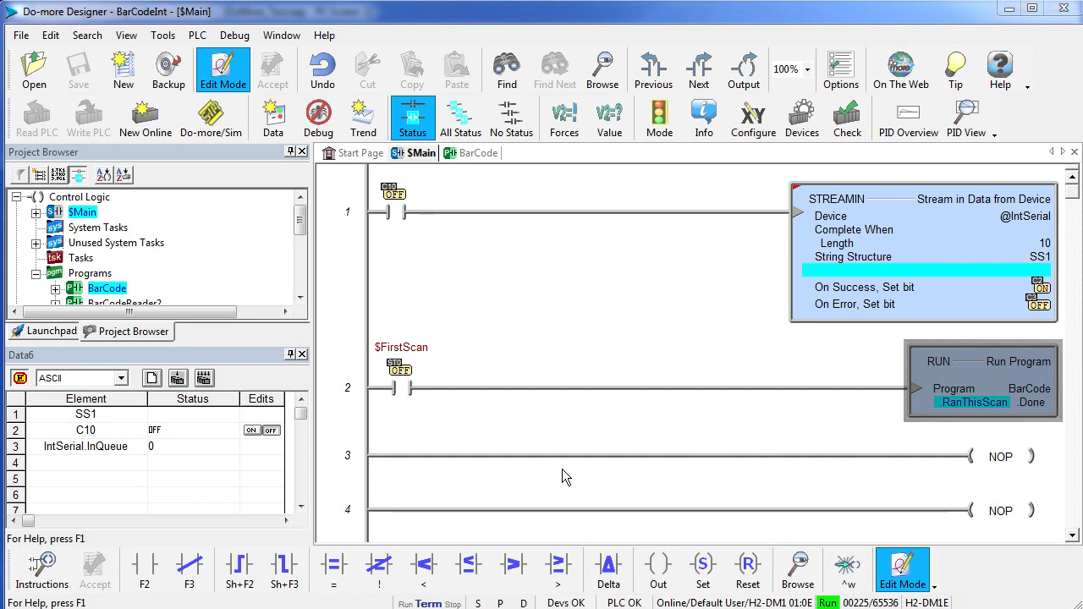
mouse_move(207, 480)
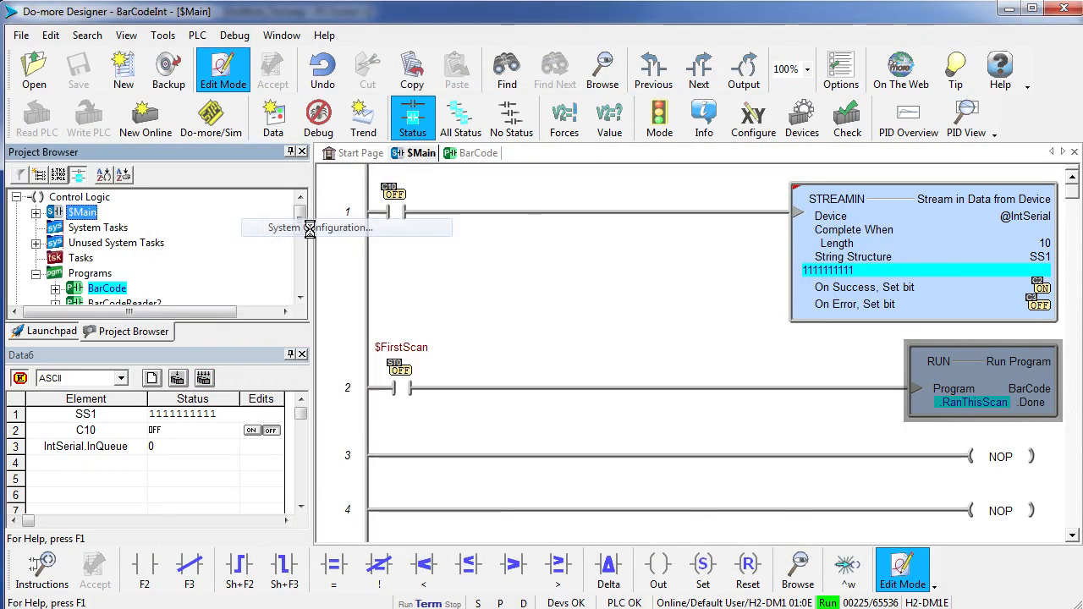
click(320, 227)
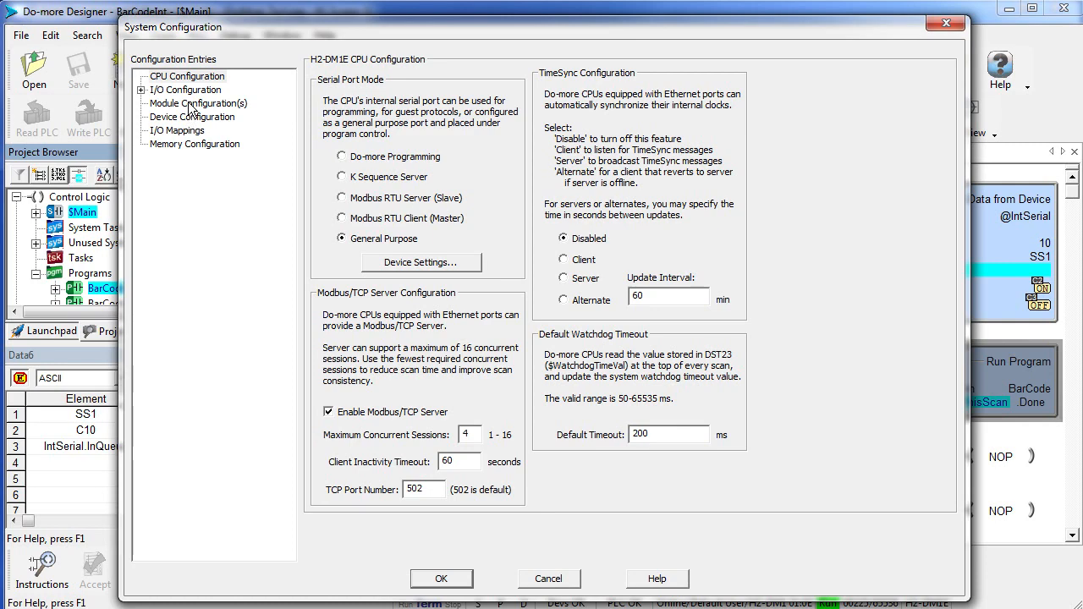
click(198, 103)
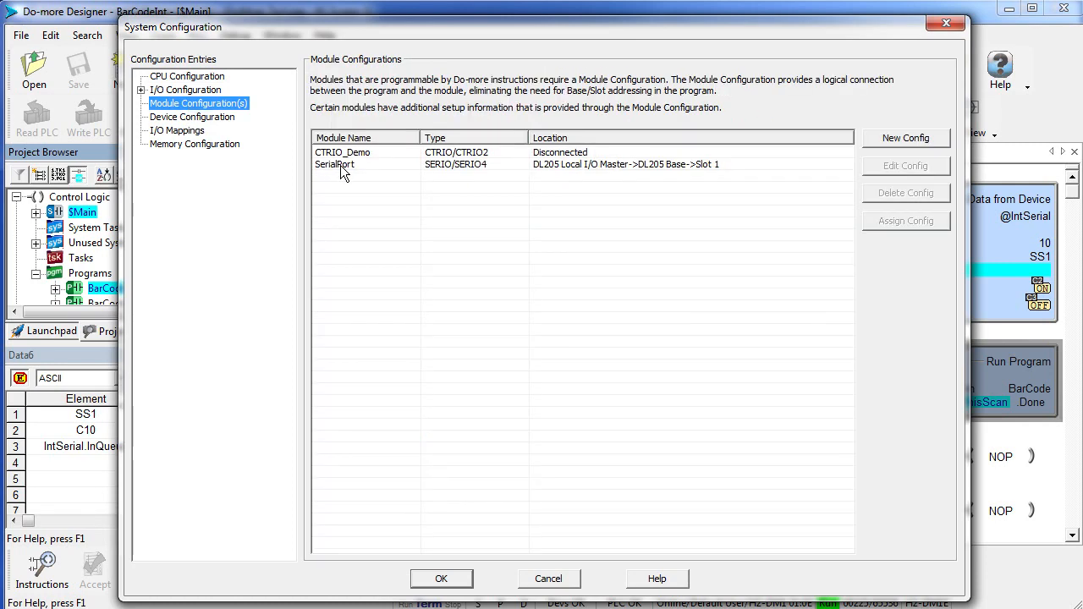
click(906, 166)
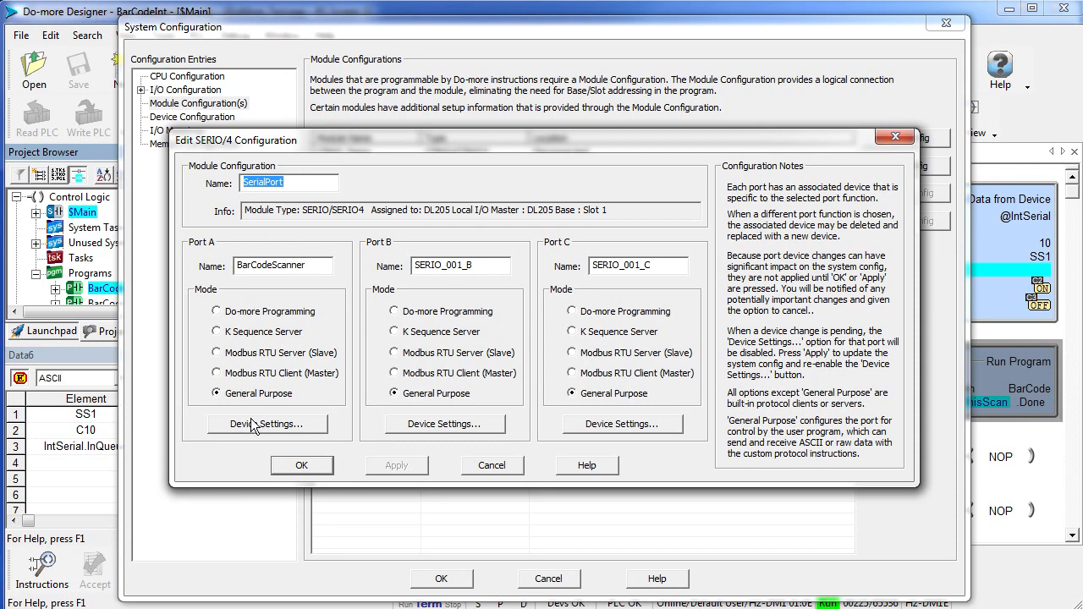
click(267, 423)
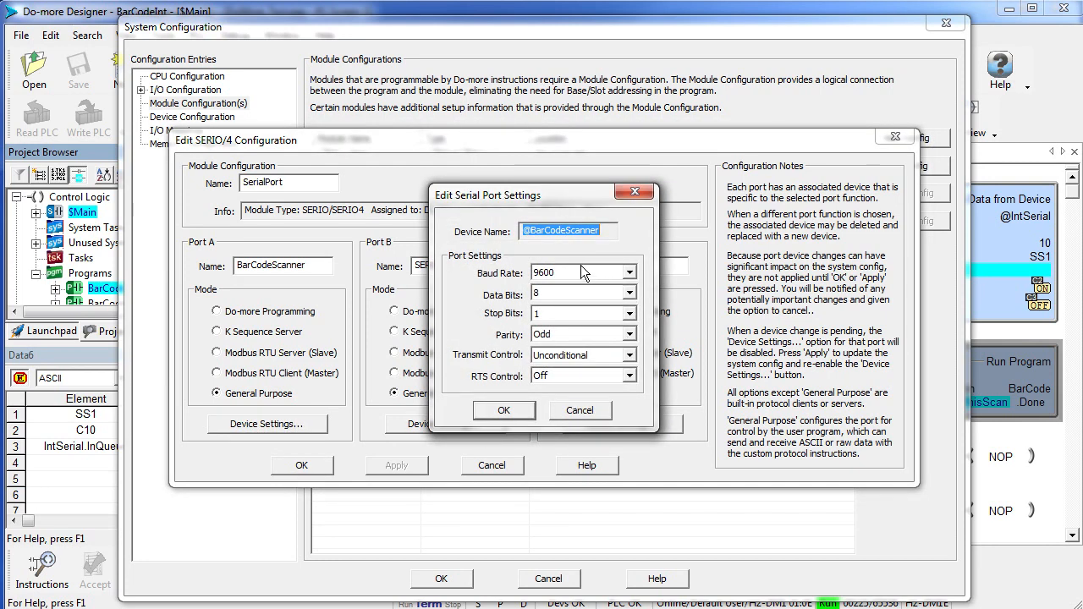
mouse_move(555, 257)
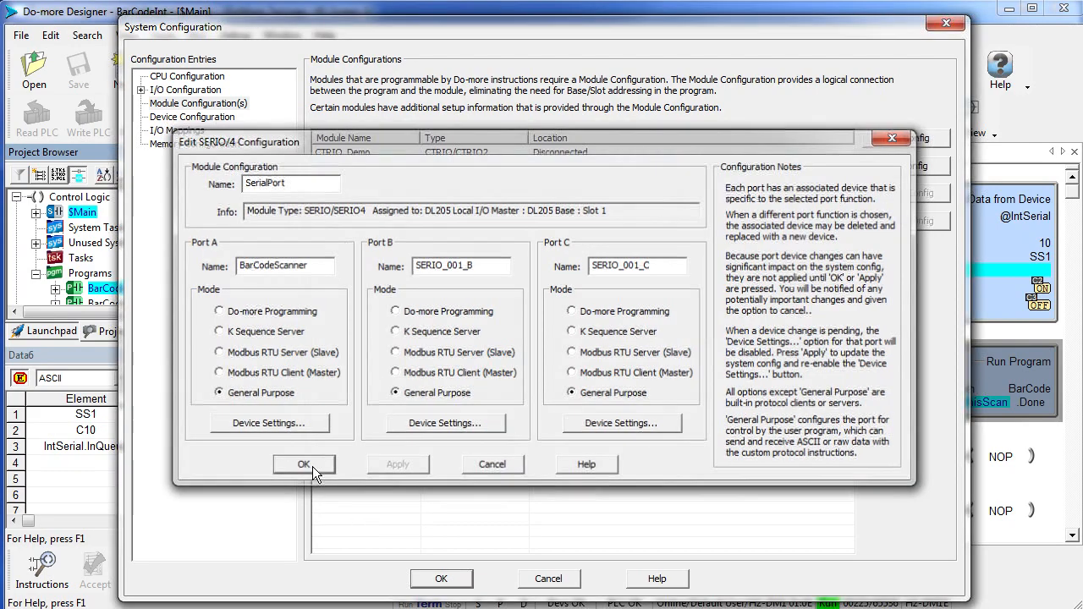
click(304, 463)
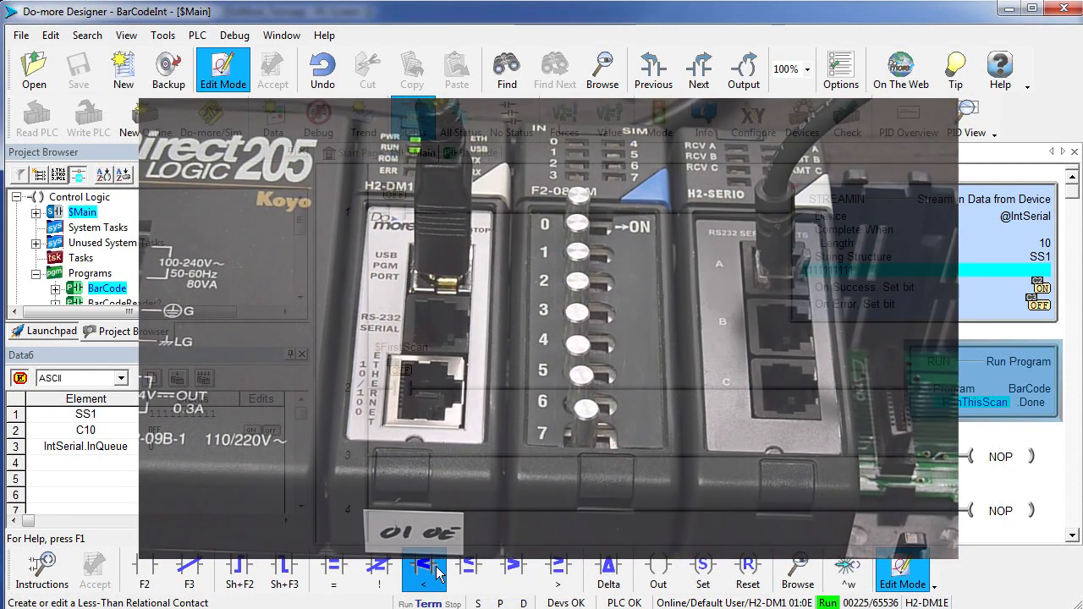
click(477, 152)
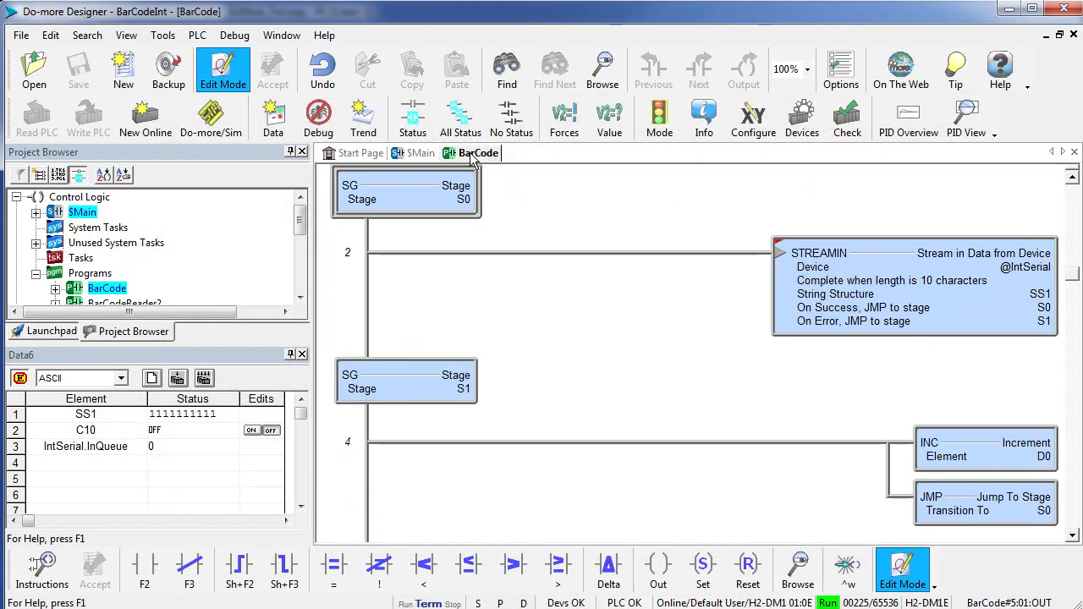
double_click(914, 281)
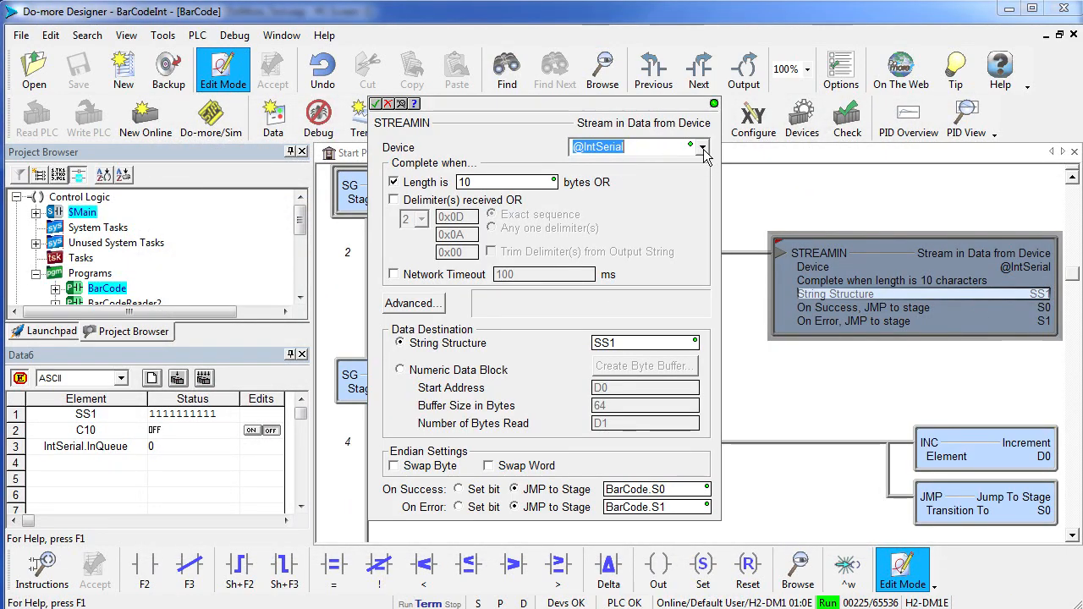
click(702, 146)
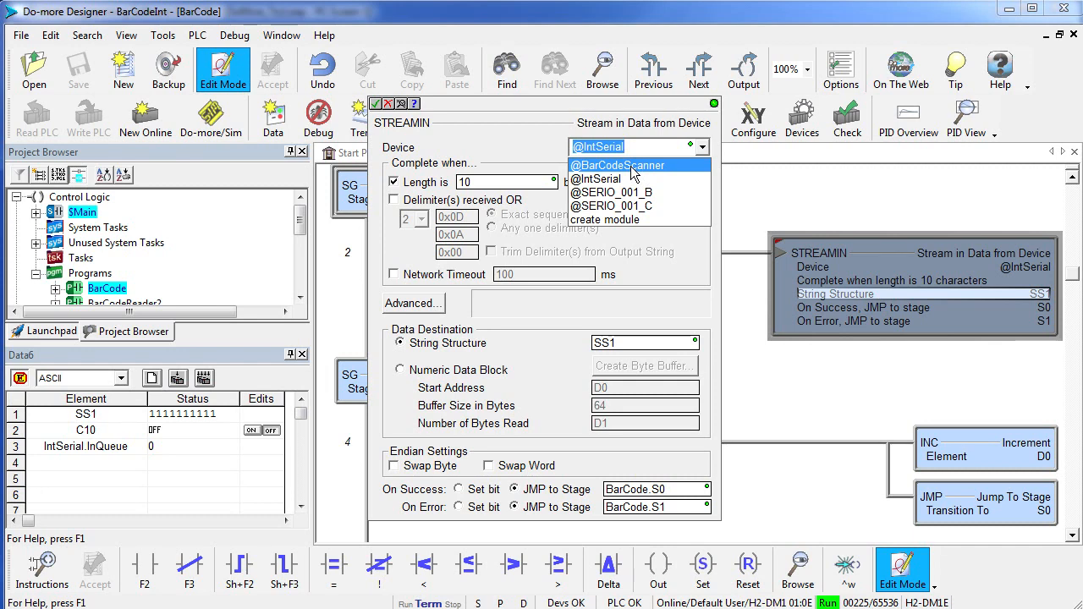
click(618, 166)
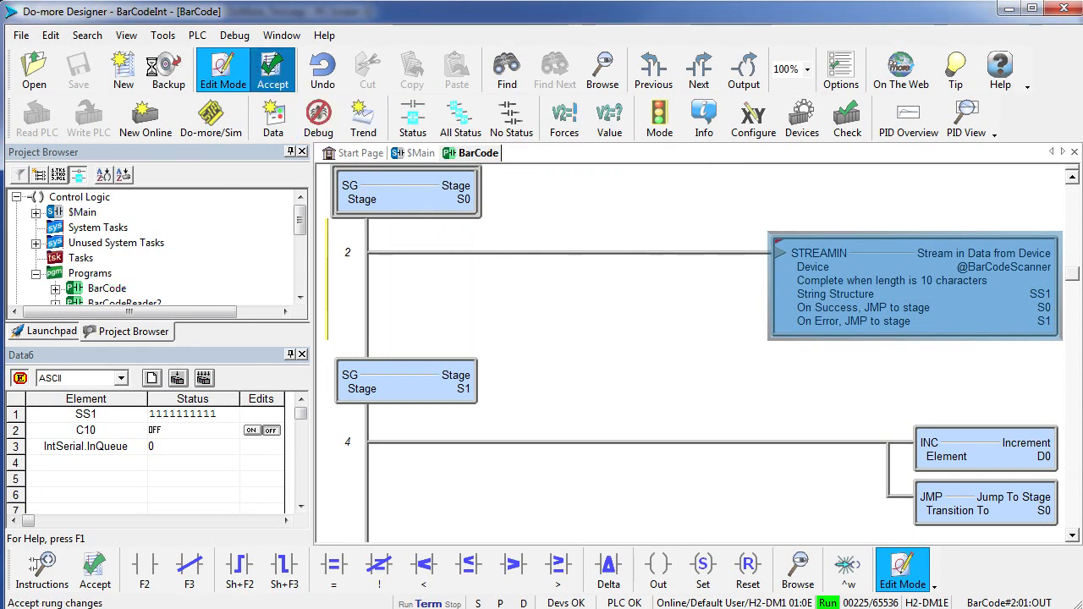
- Write the updated project to the PLC, continuing past the program check
click(88, 119)
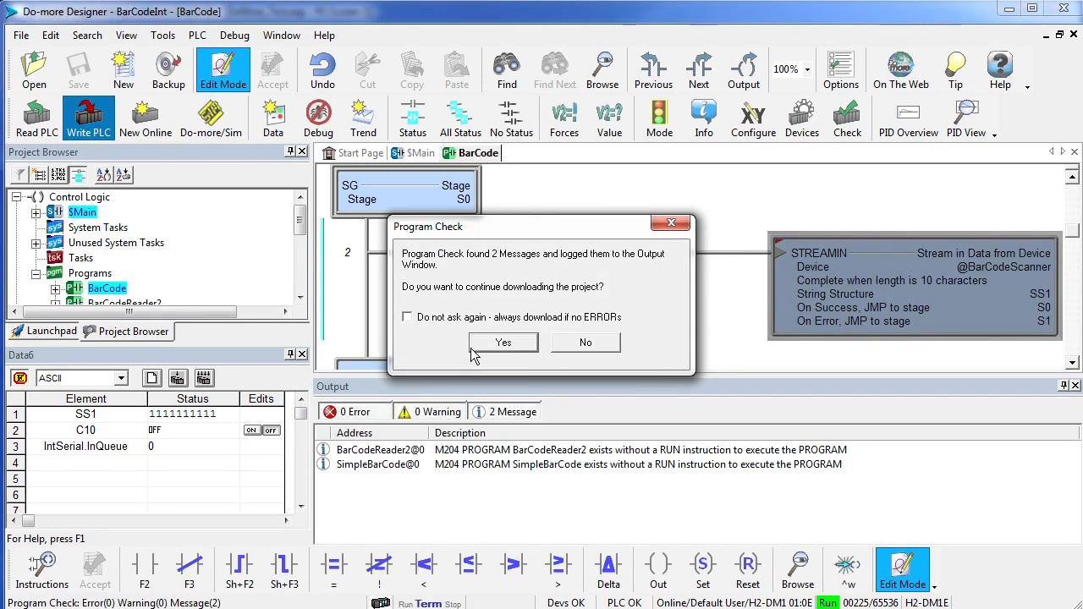
click(504, 342)
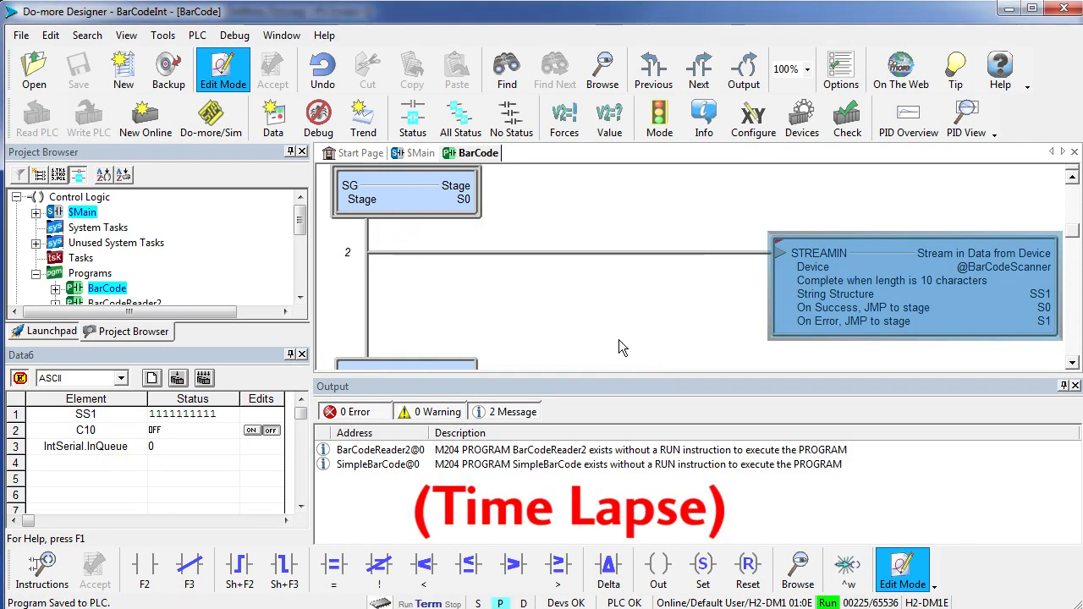